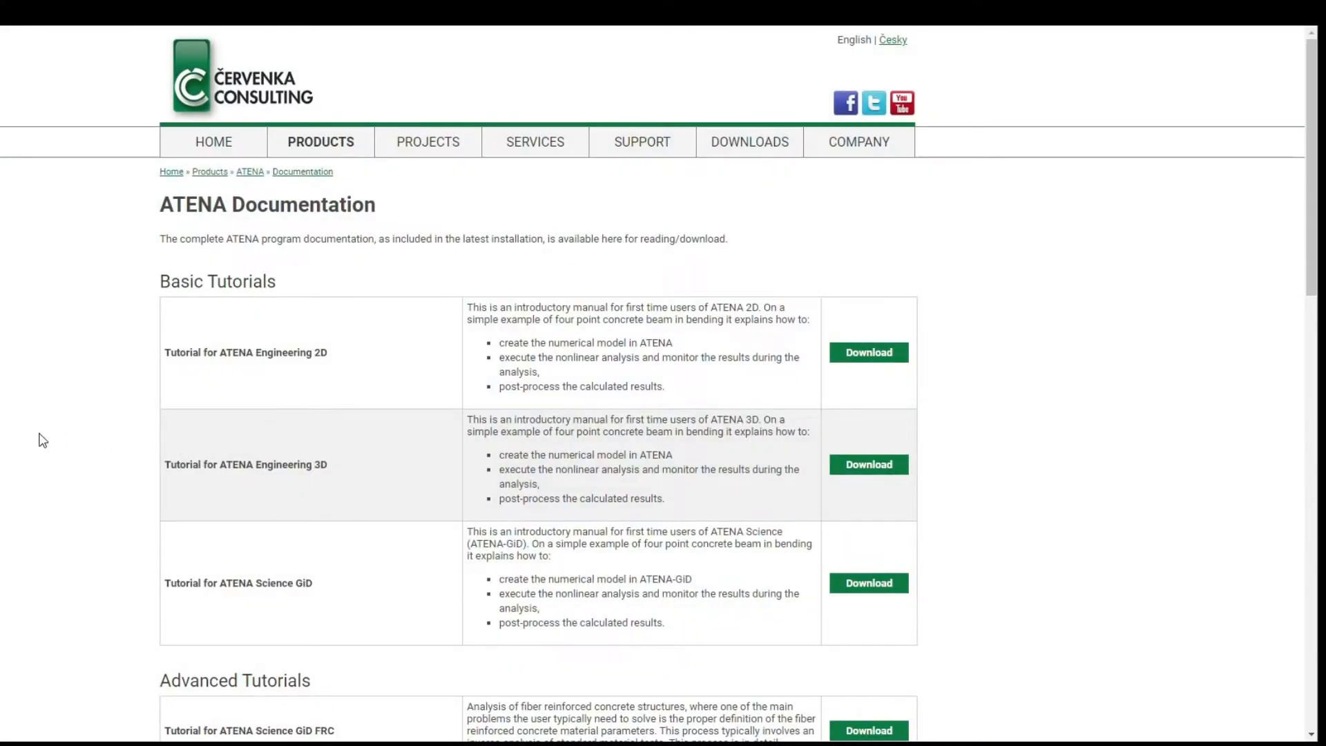
# Scroll the ATENA Documentation page down to the FRC tutorial under Advanced Tutorials.
pyautogui.scroll(-3)
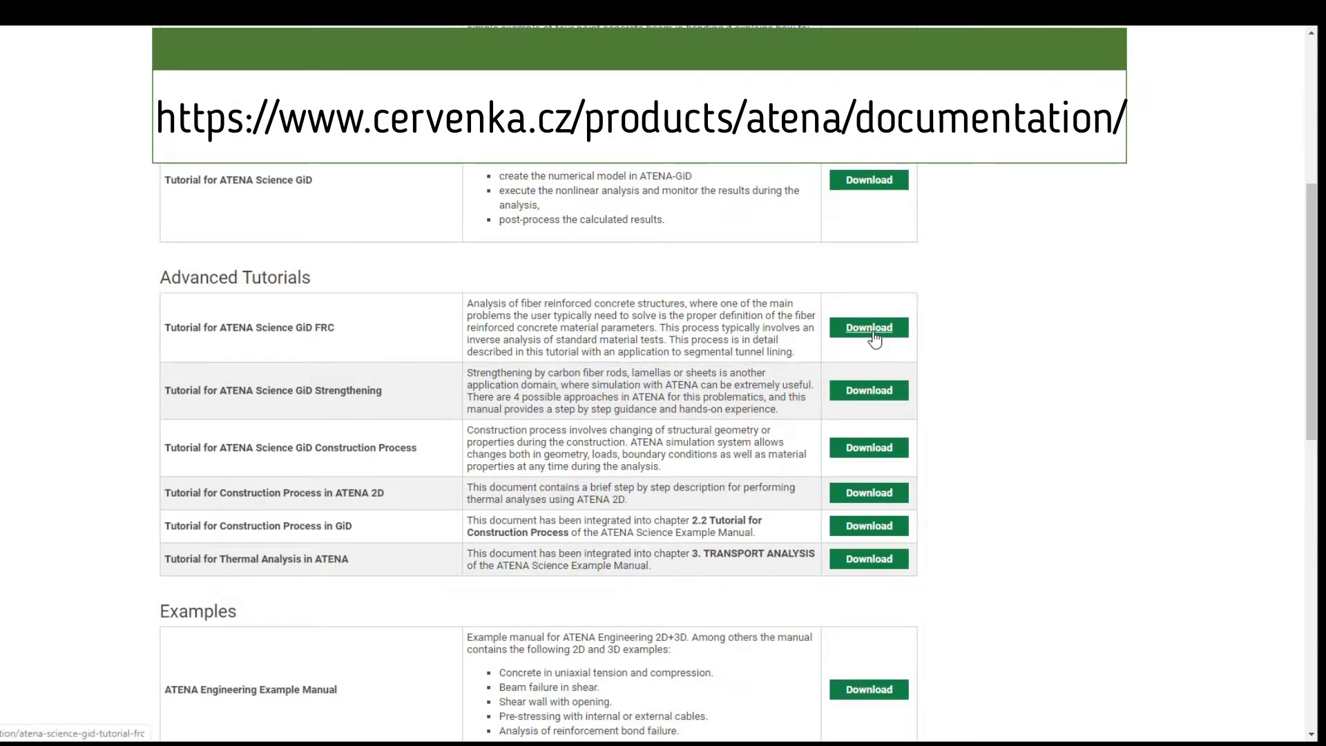
# Open the ATENA SOLID Concrete dialog with the FRC beam material selected.
pyautogui.click(868, 327)
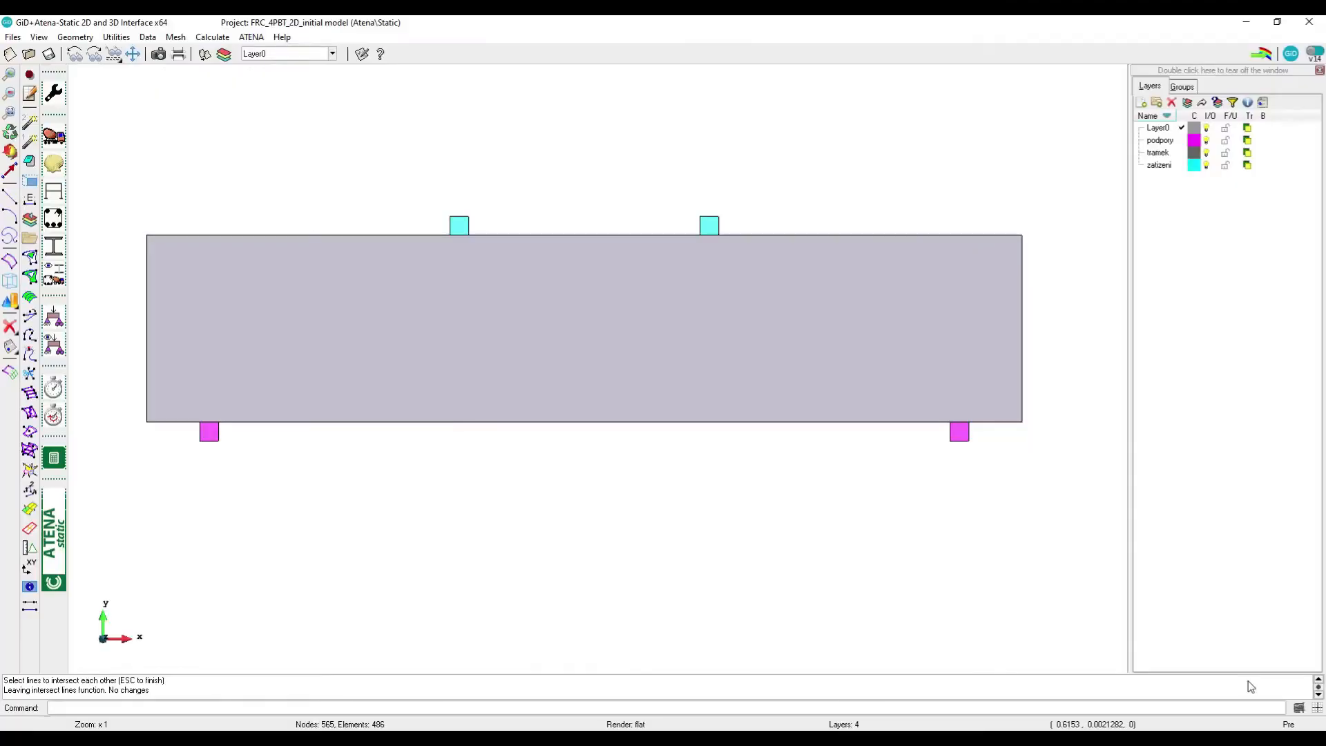
pyautogui.moveTo(406, 534)
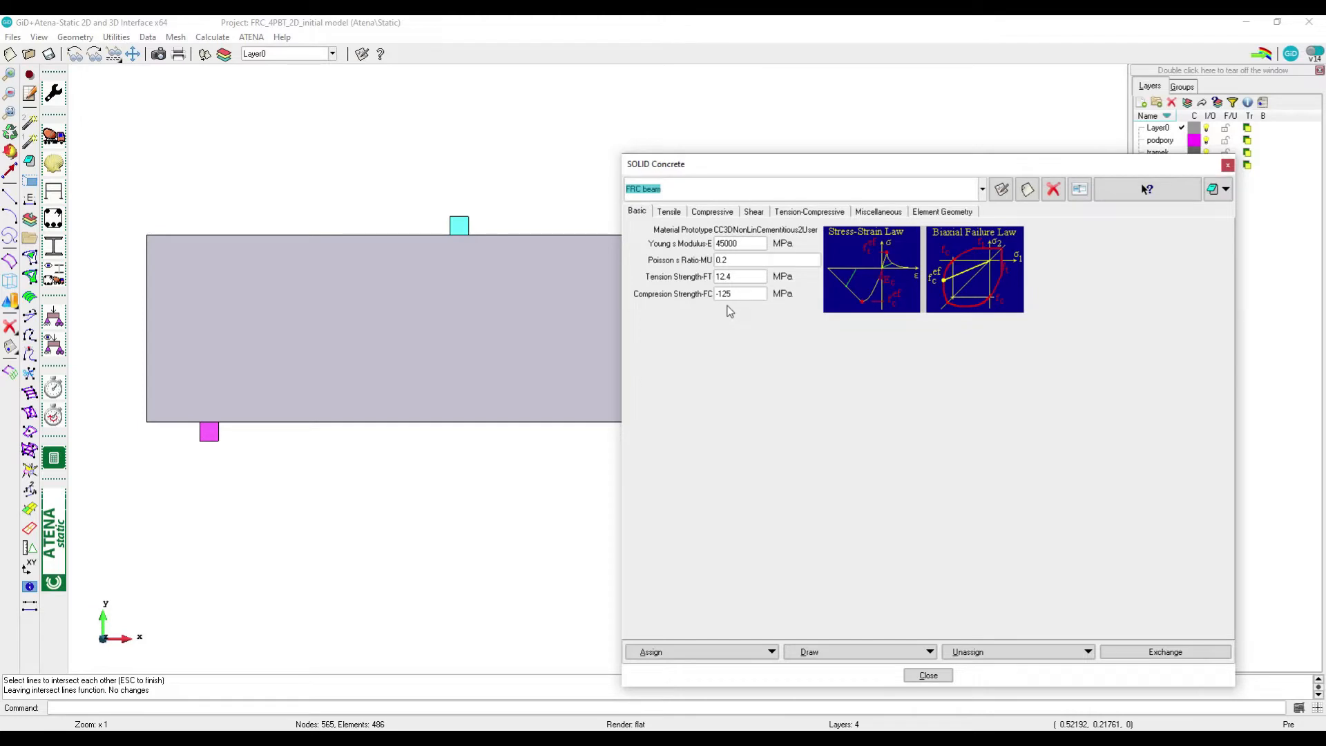
# Show the FRC beam's Tensile tab with the Tension Function table expanded.
pyautogui.click(741, 294)
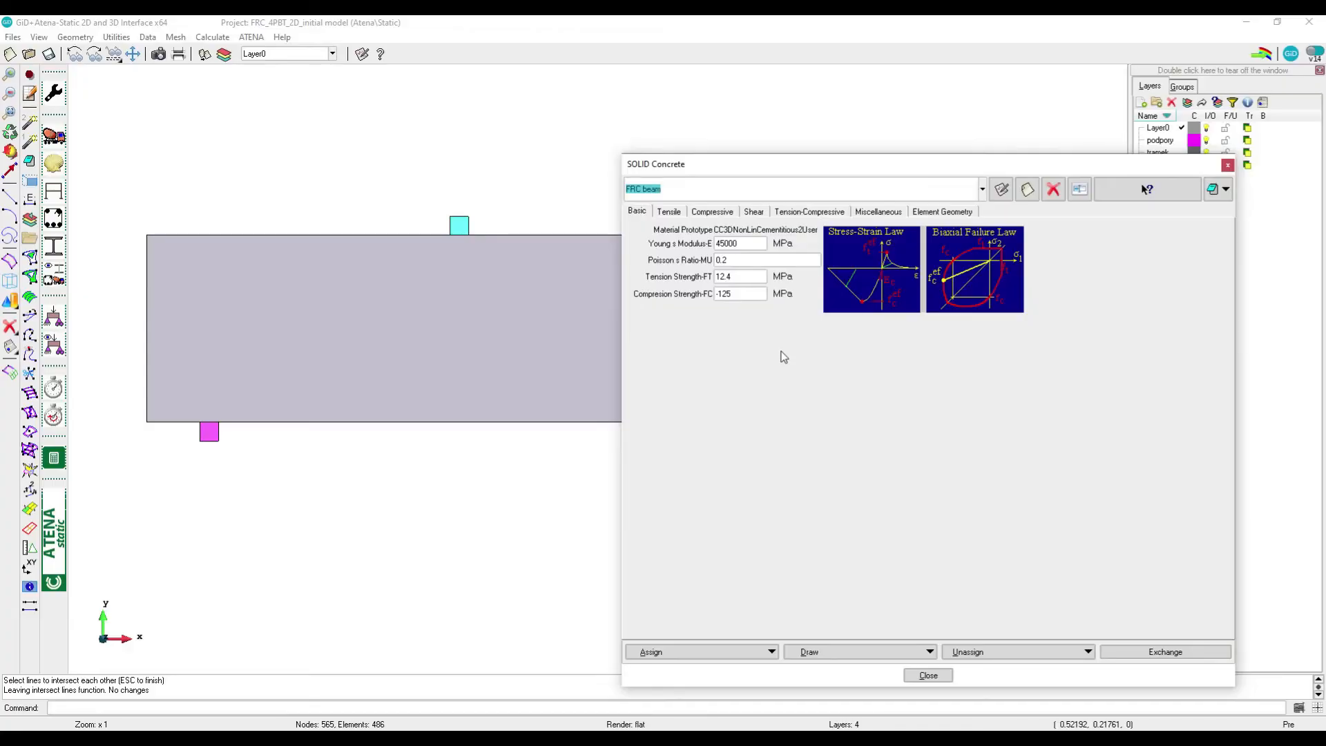
pyautogui.click(668, 211)
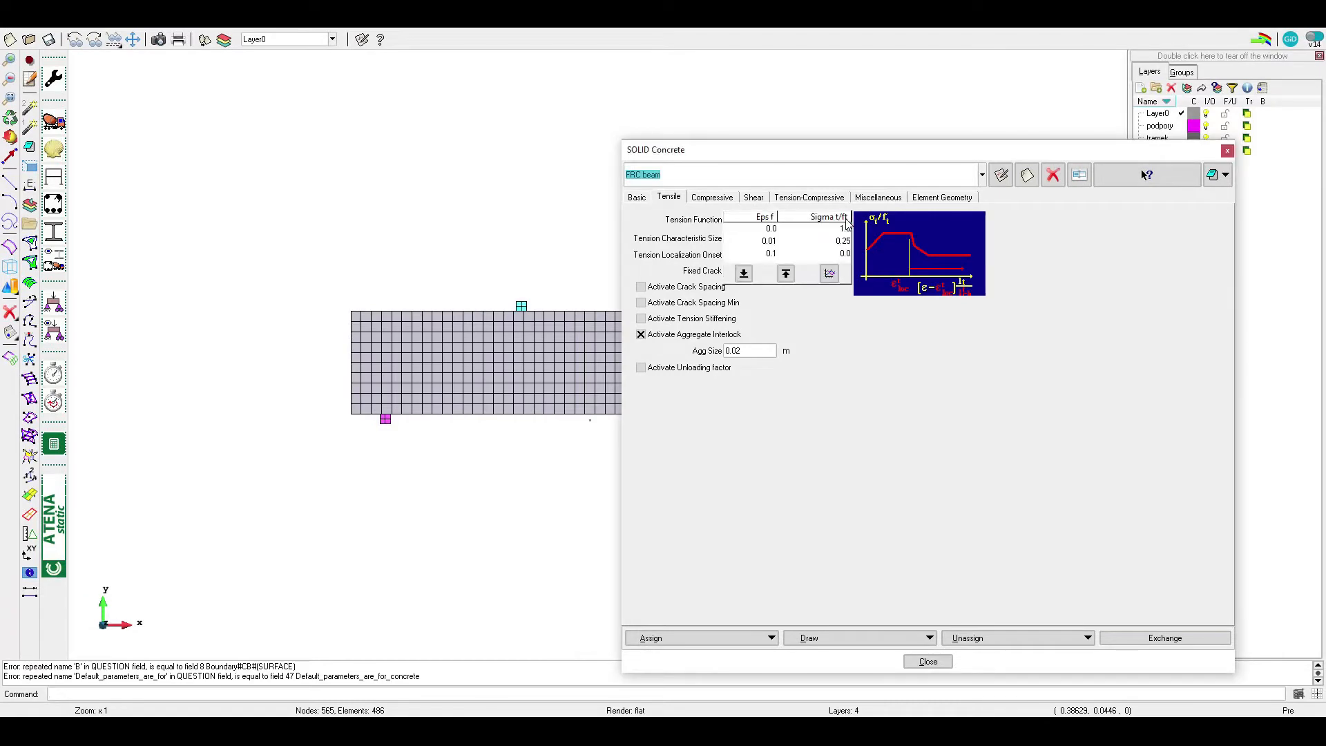
# Plot the FRC beam's Sigma t/ft vs Eps f tension function graph.
pyautogui.click(840, 220)
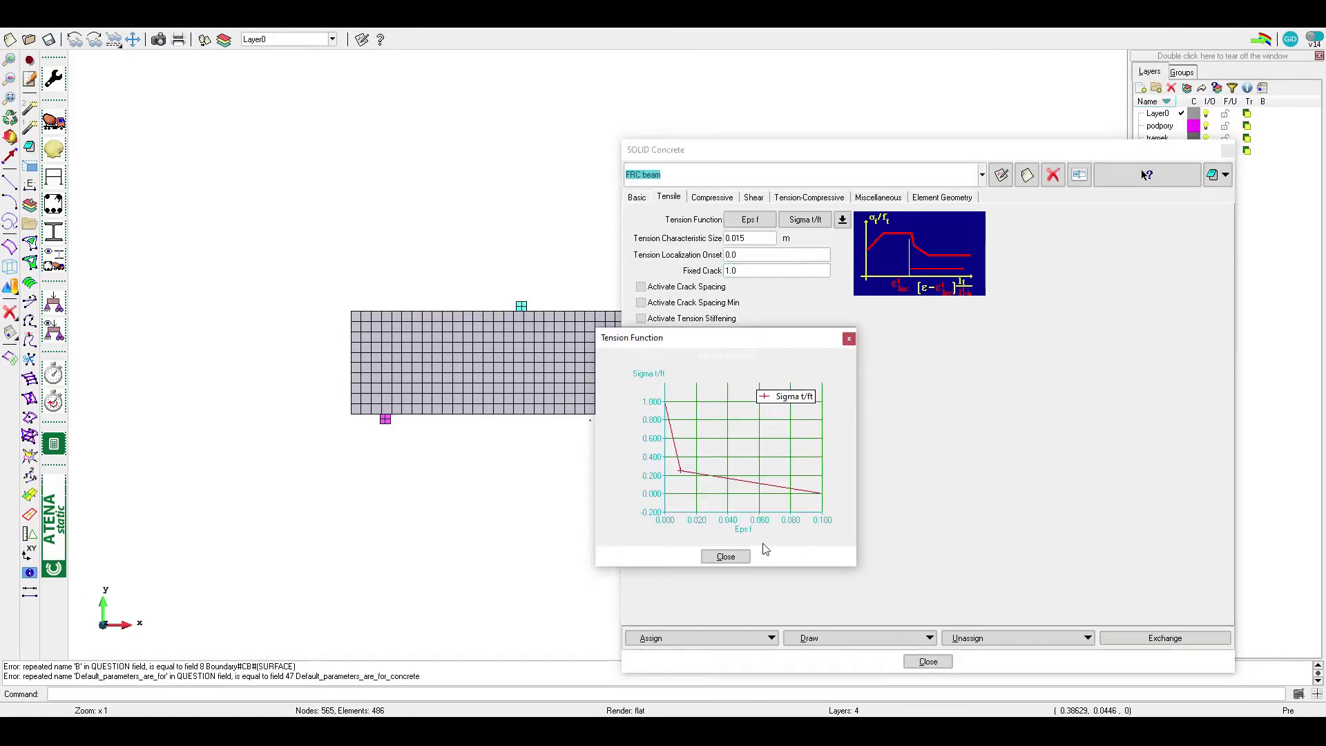
pyautogui.moveTo(746, 536)
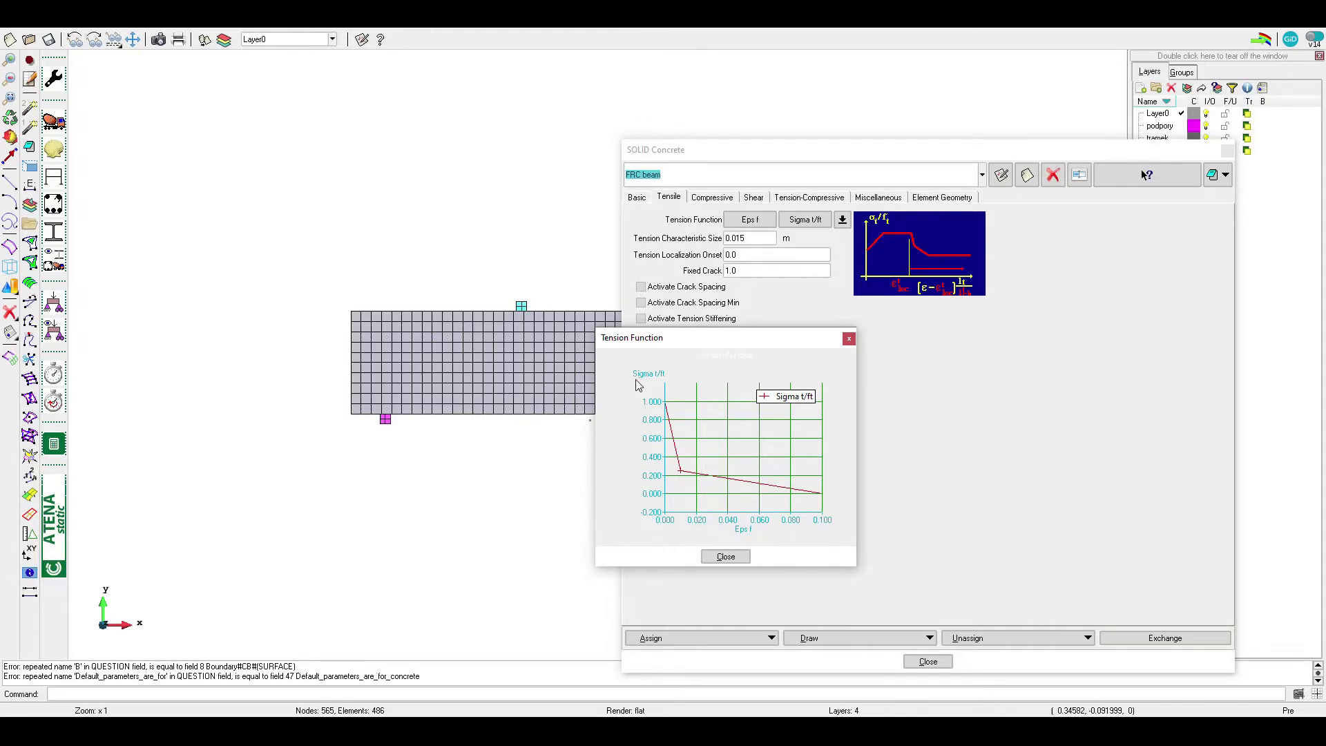
pyautogui.moveTo(666, 383)
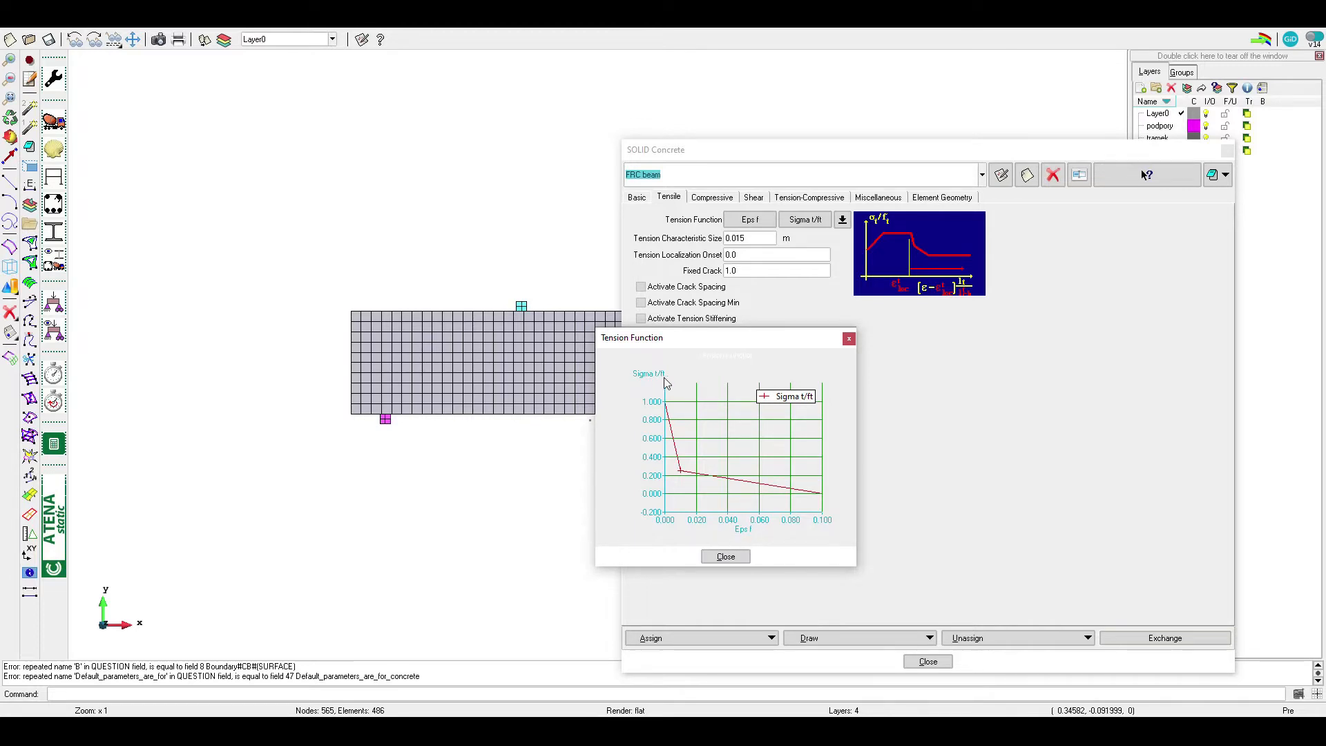
pyautogui.moveTo(643, 380)
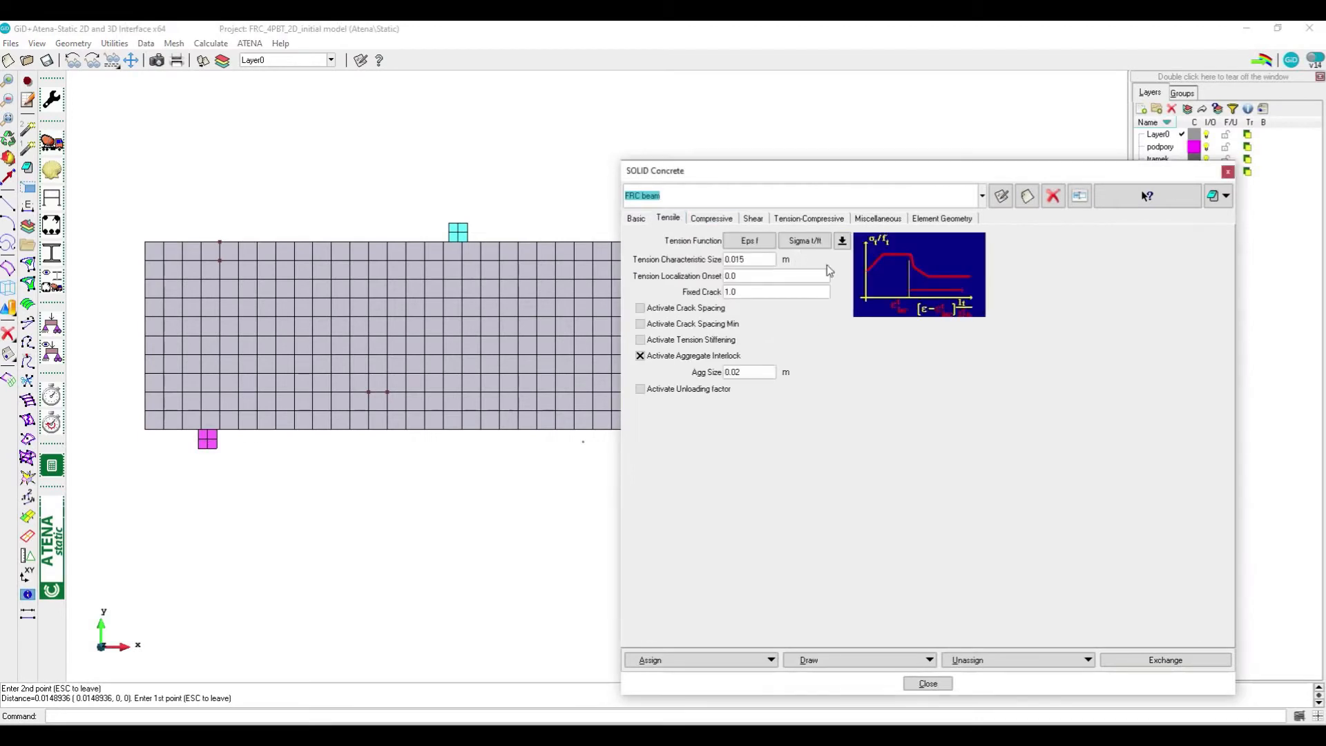
pyautogui.moveTo(818, 369)
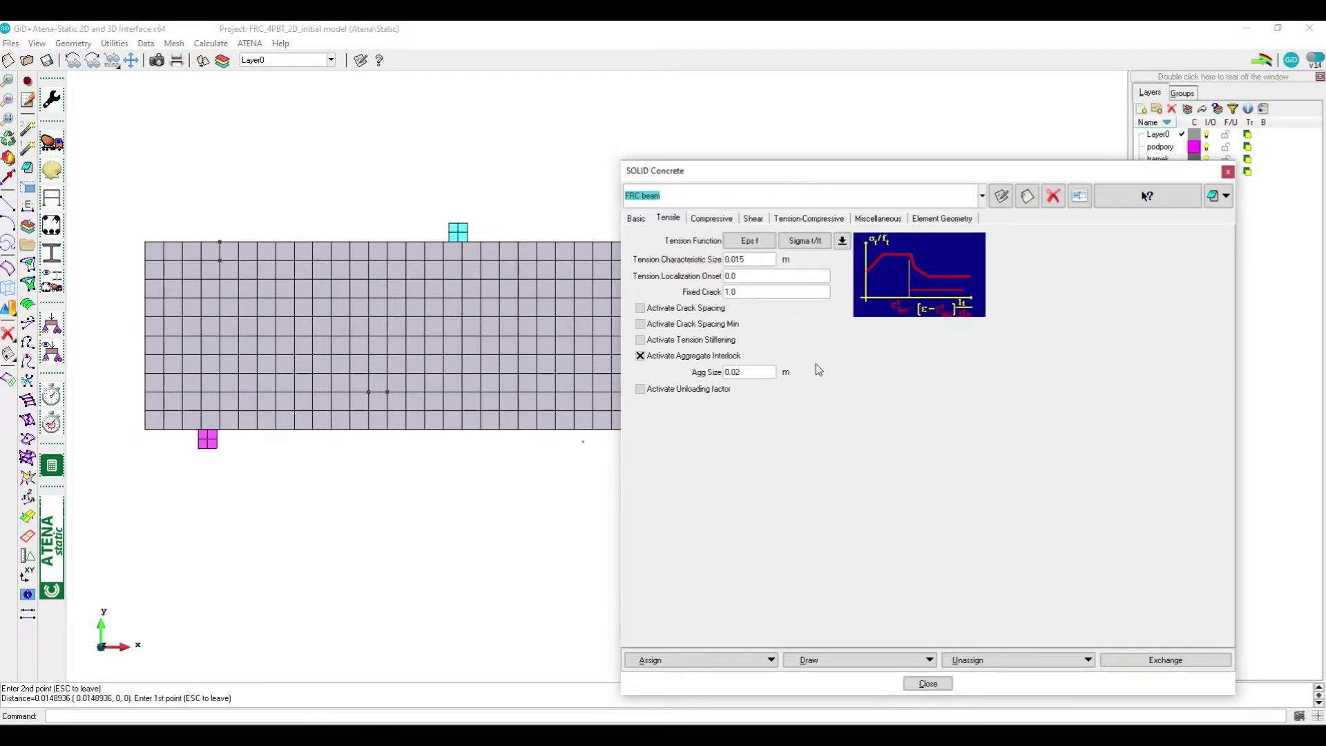
pyautogui.click(978, 195)
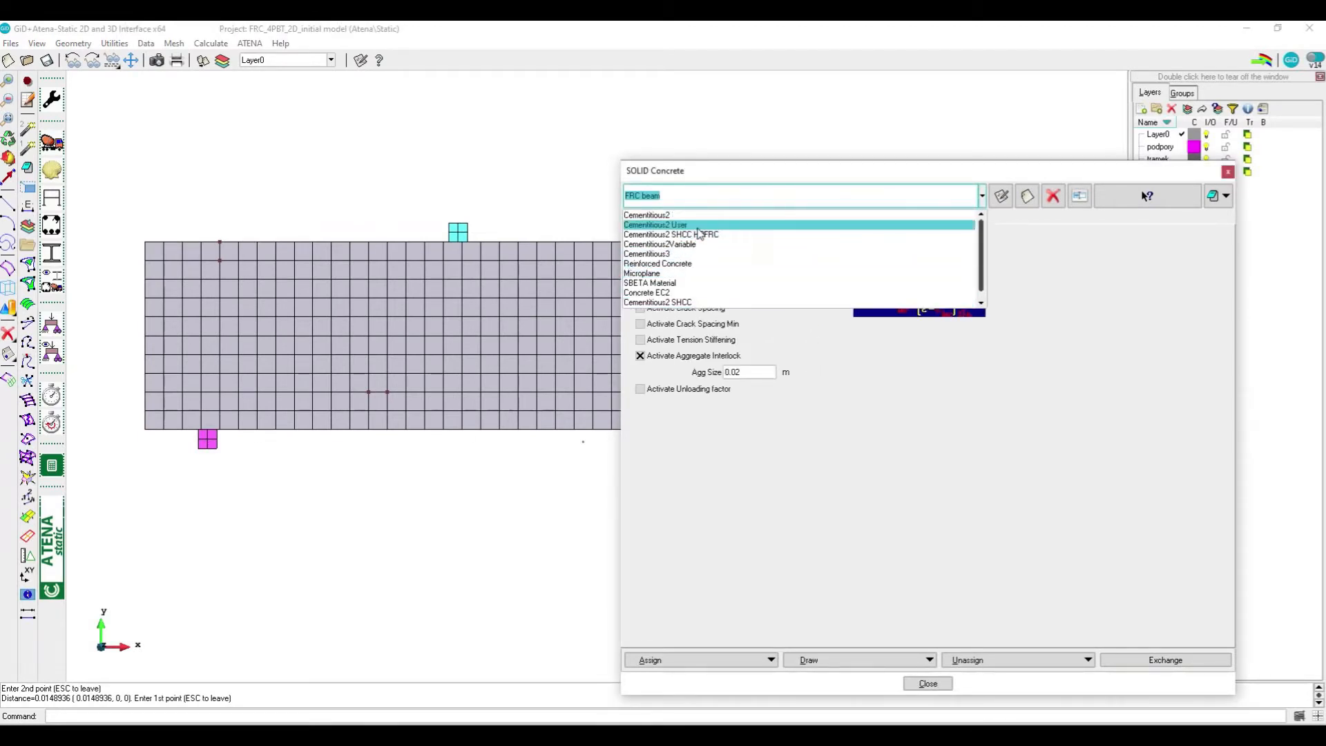
pyautogui.click(656, 224)
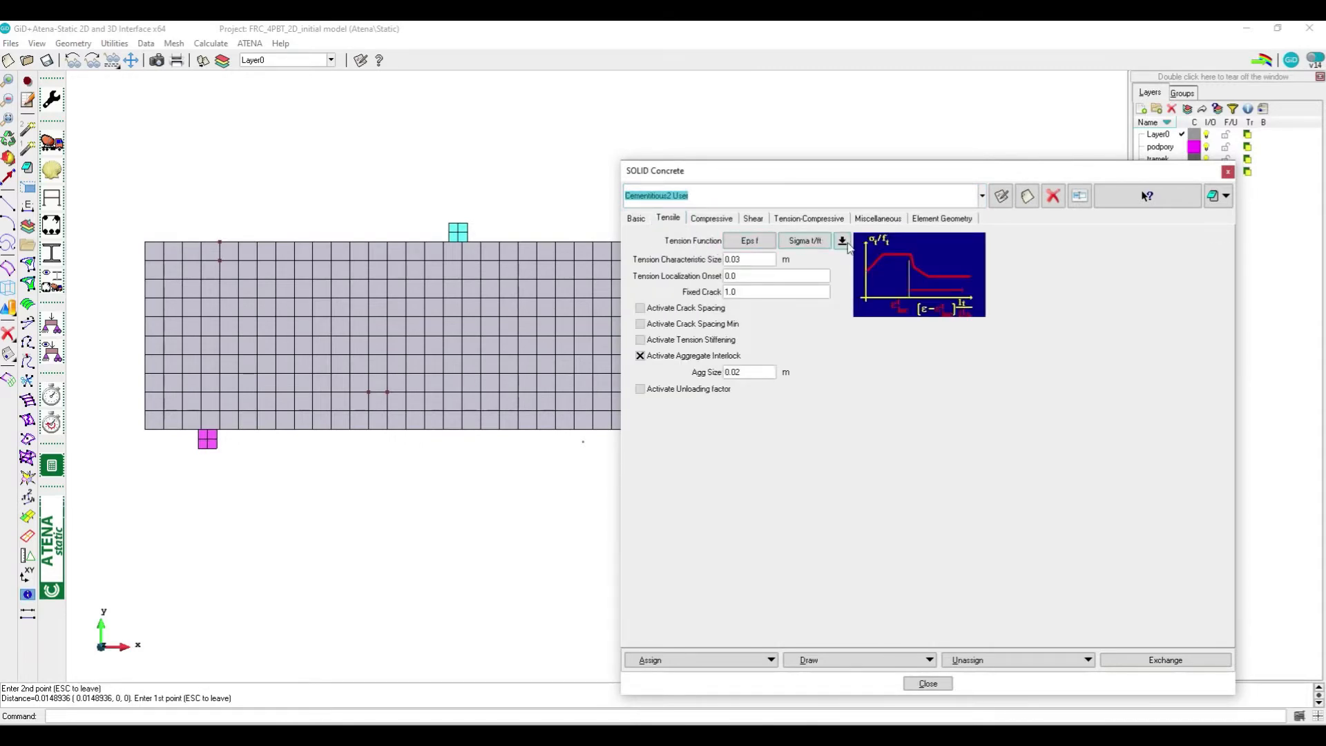
pyautogui.click(841, 241)
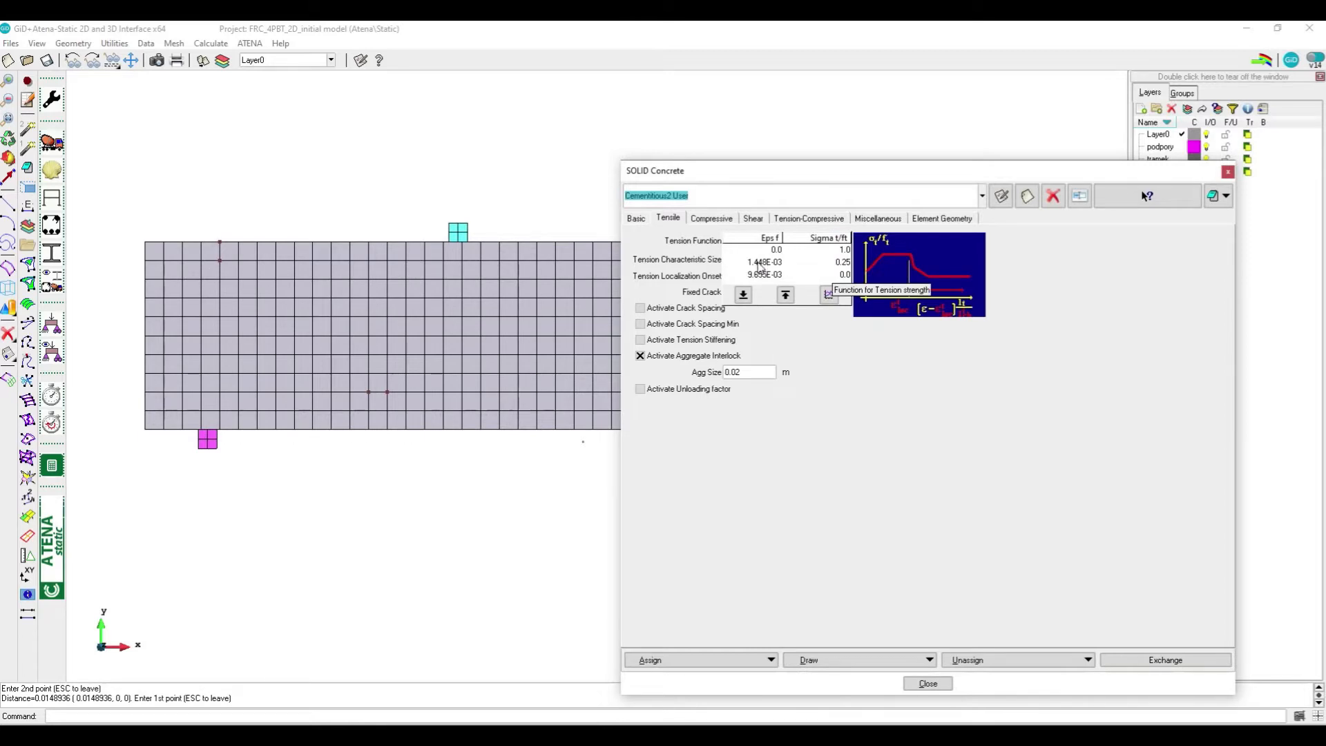
pyautogui.moveTo(731, 212)
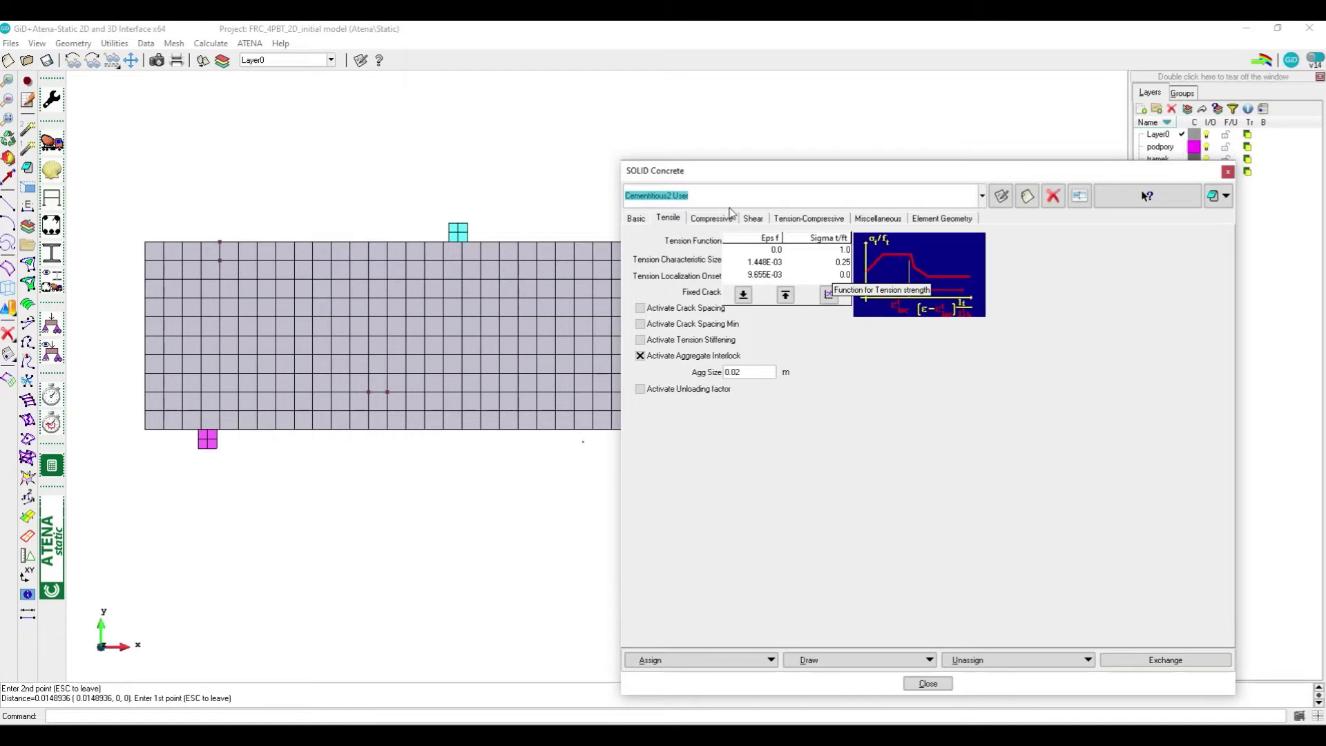
pyautogui.click(980, 195)
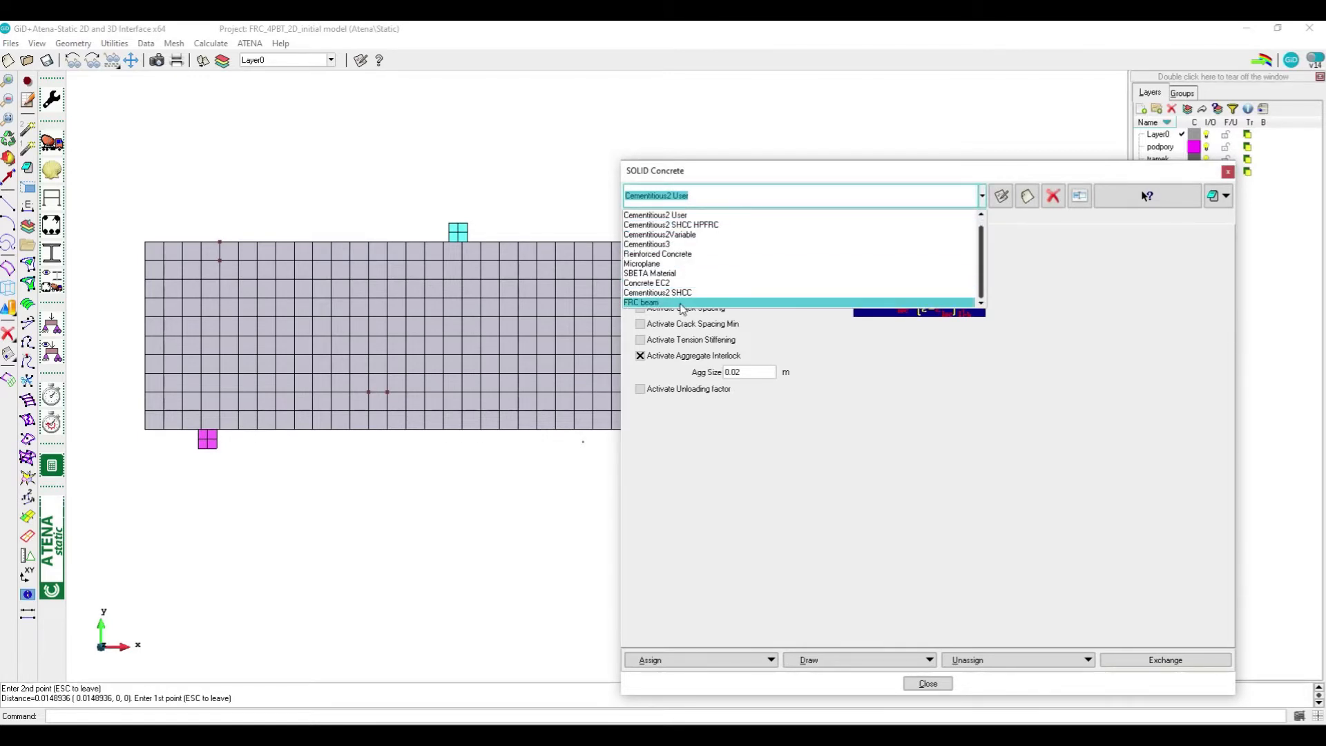
pyautogui.click(641, 302)
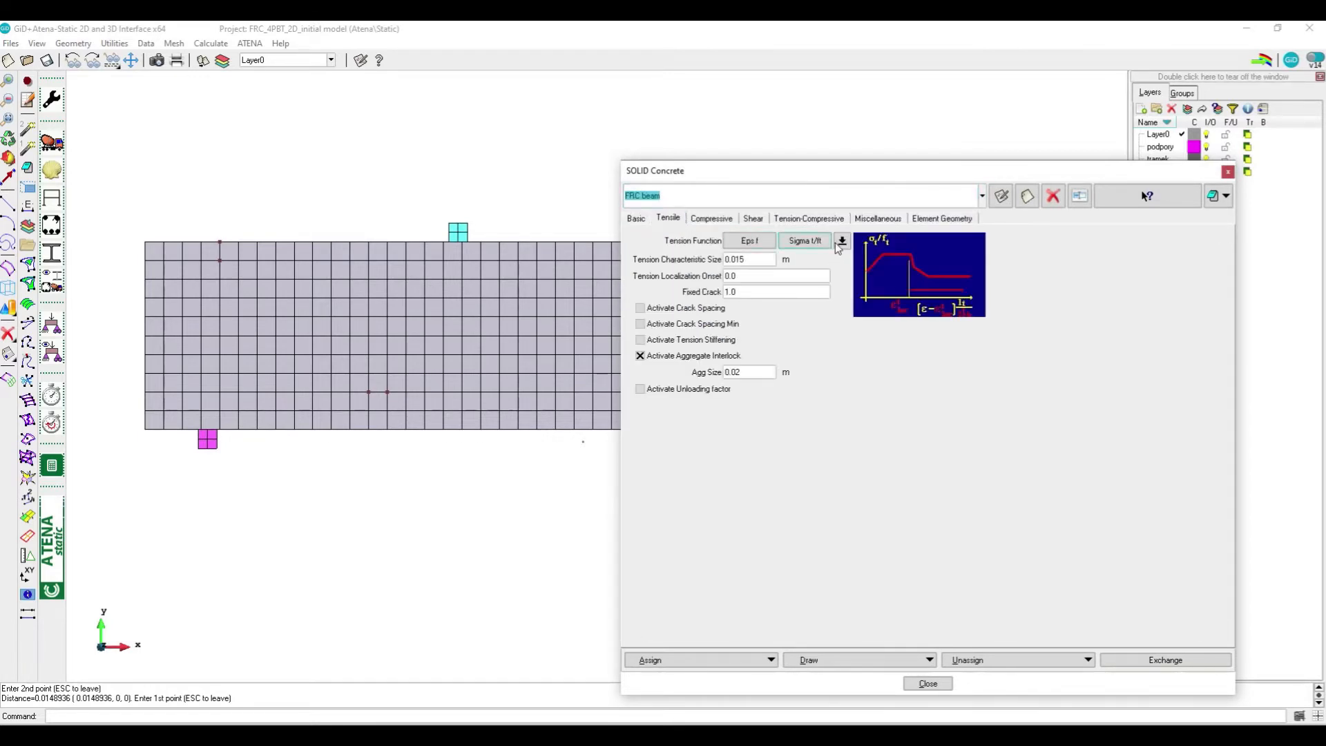
pyautogui.click(842, 241)
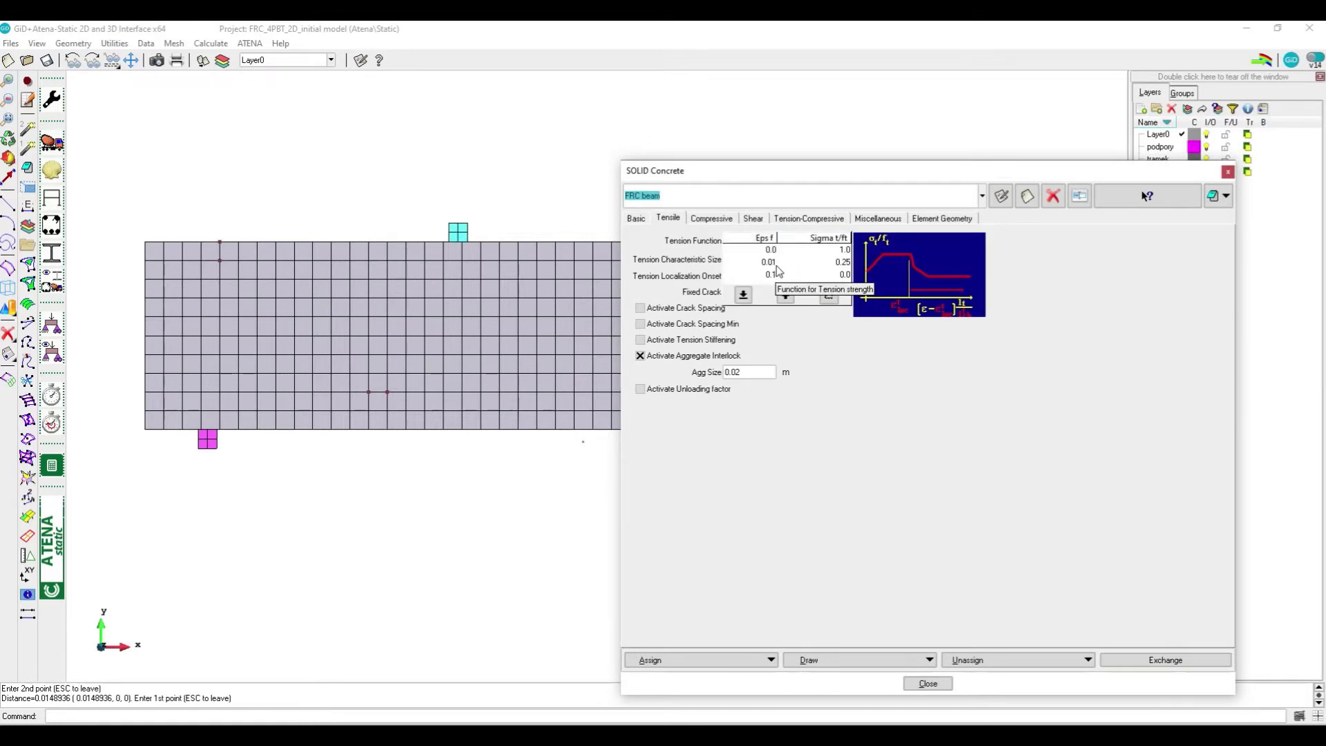
pyautogui.moveTo(773, 271)
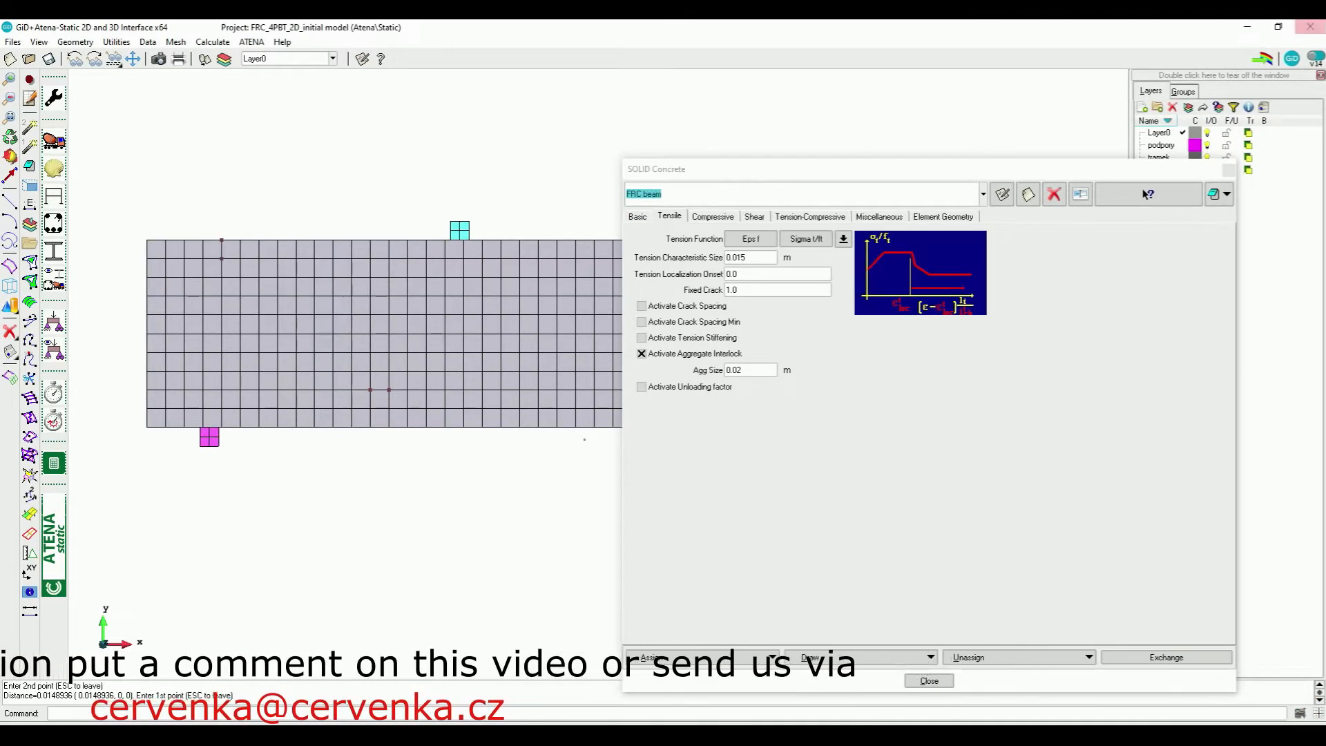
# View the compressive properties of the Cementitious2 User material for comparison.
pyautogui.click(711, 216)
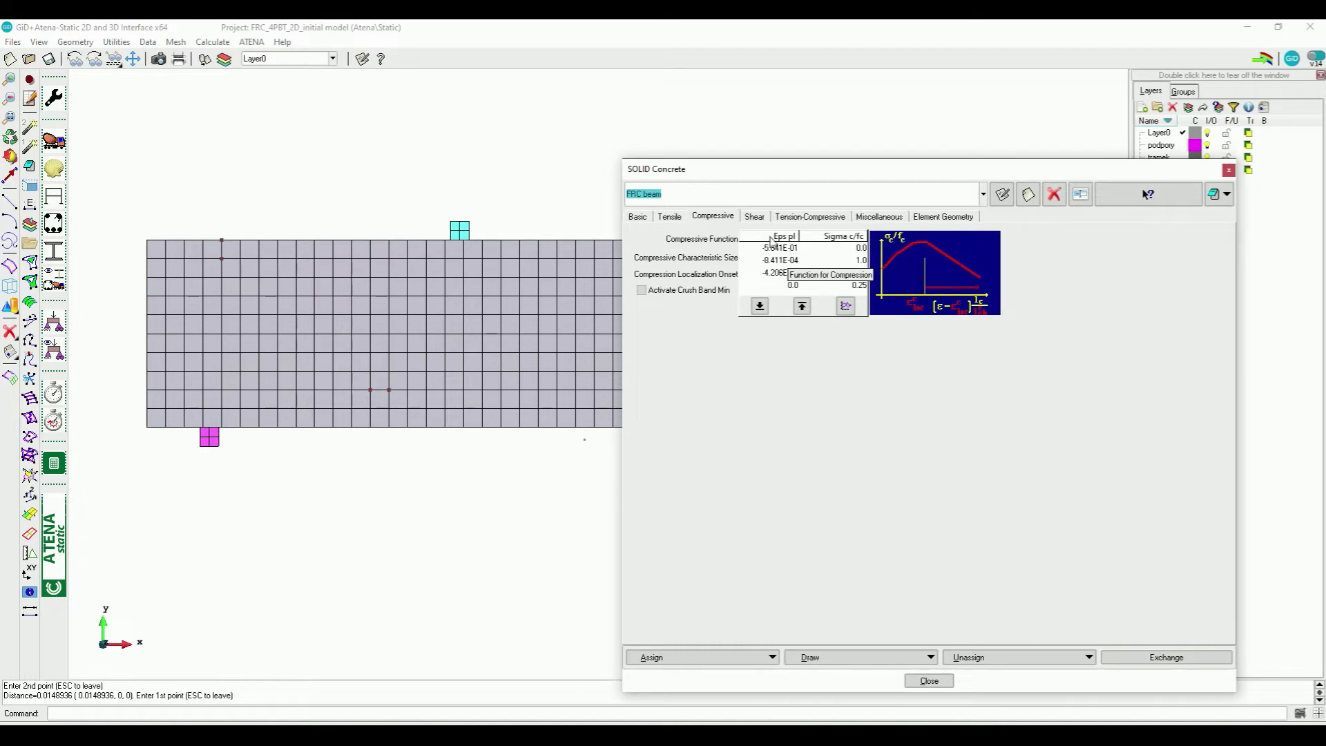
pyautogui.click(981, 193)
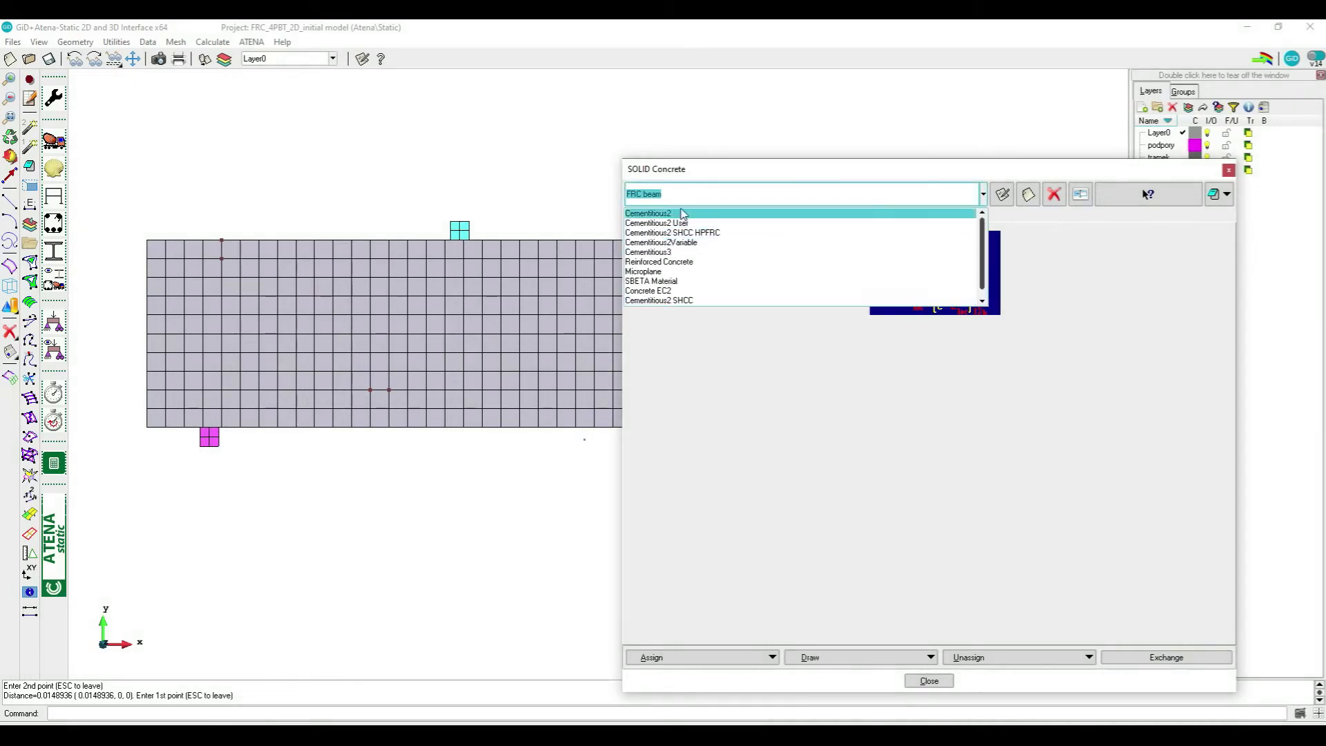
pyautogui.click(654, 223)
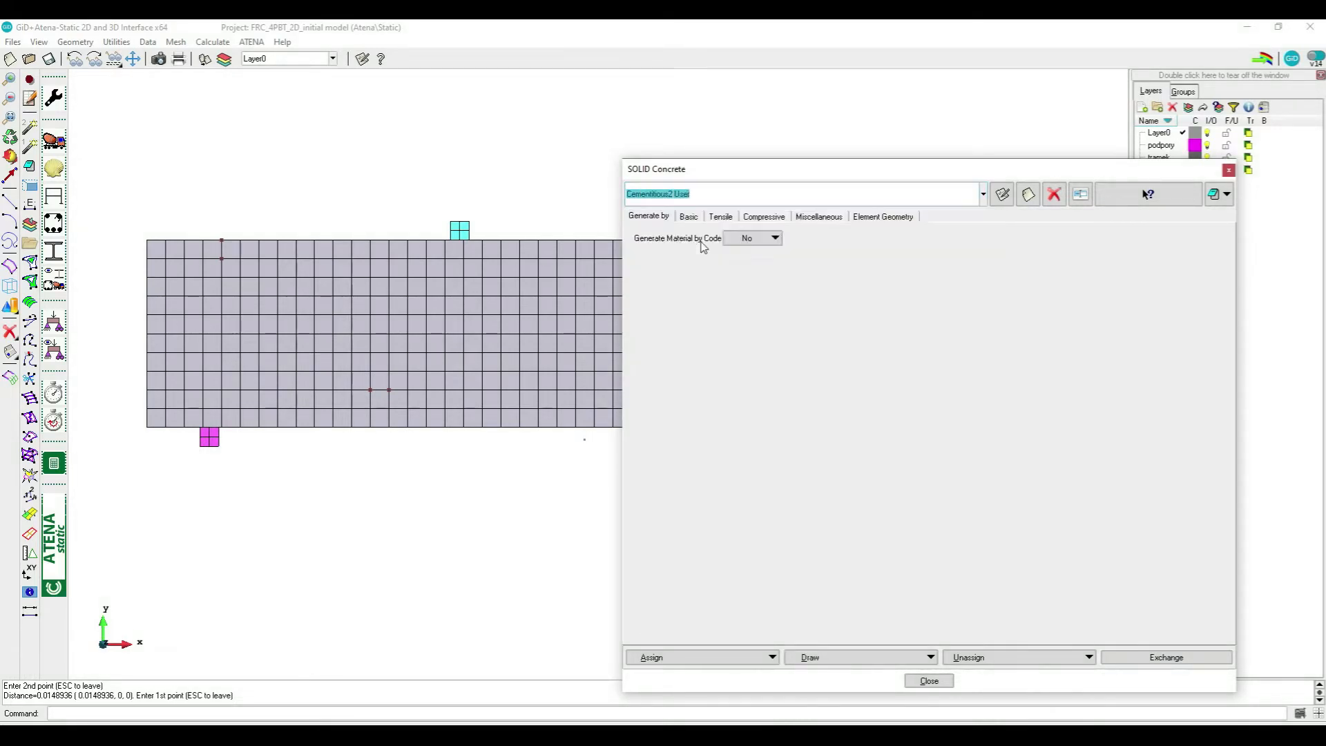
pyautogui.click(762, 216)
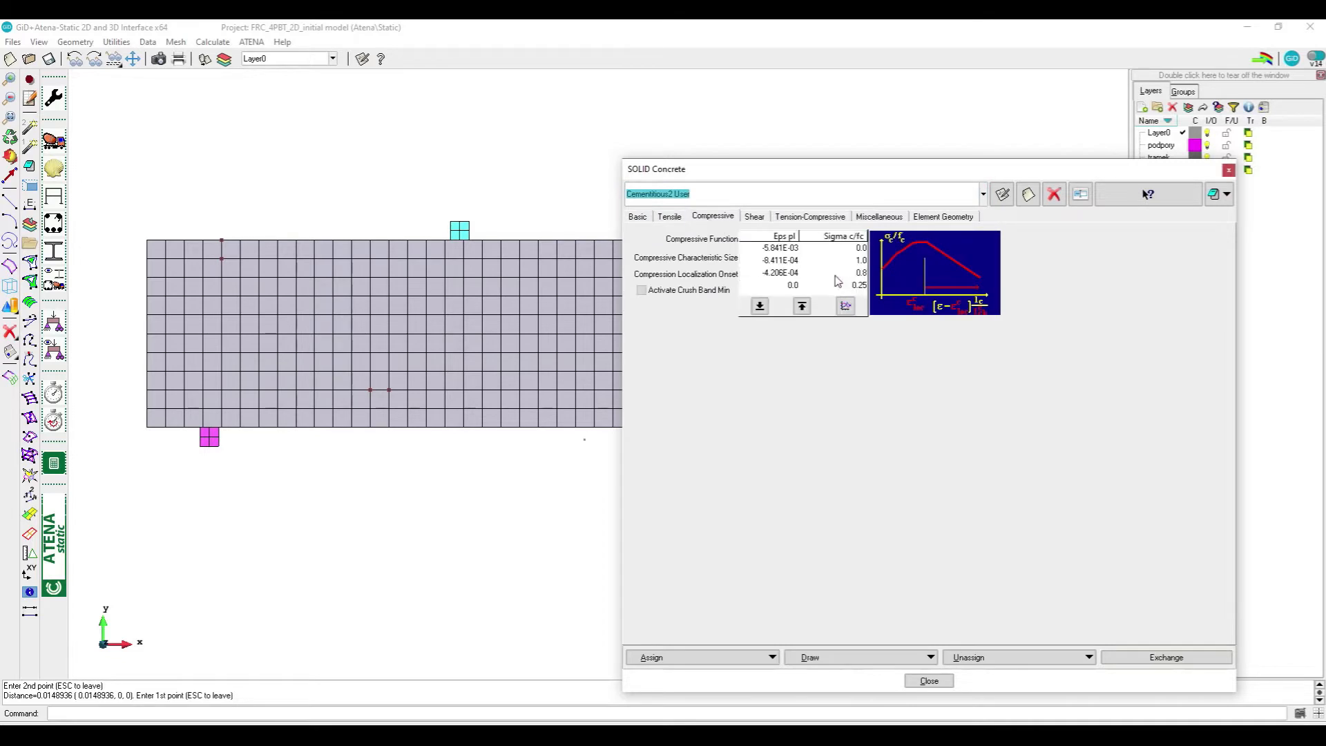
# Switch back to FRC beam and expand its Compressive Function strain–stress table.
pyautogui.click(669, 216)
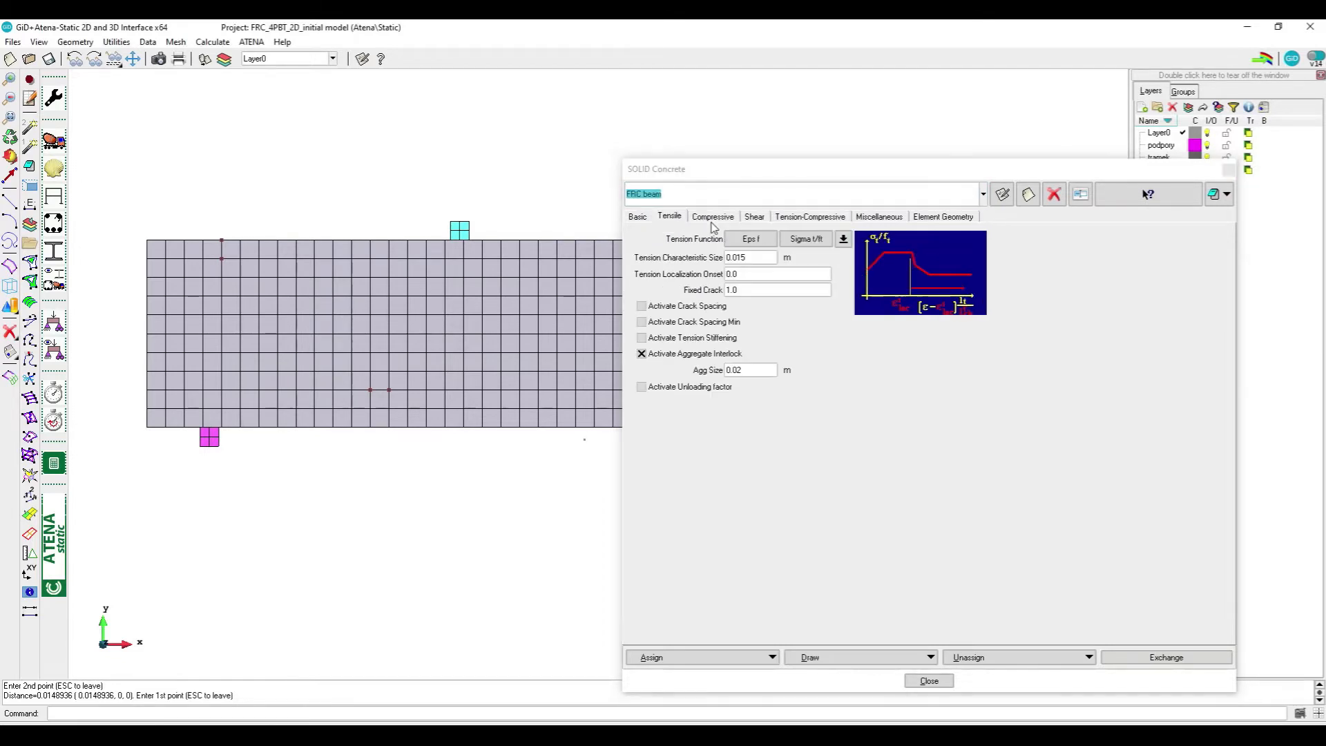
pyautogui.click(712, 215)
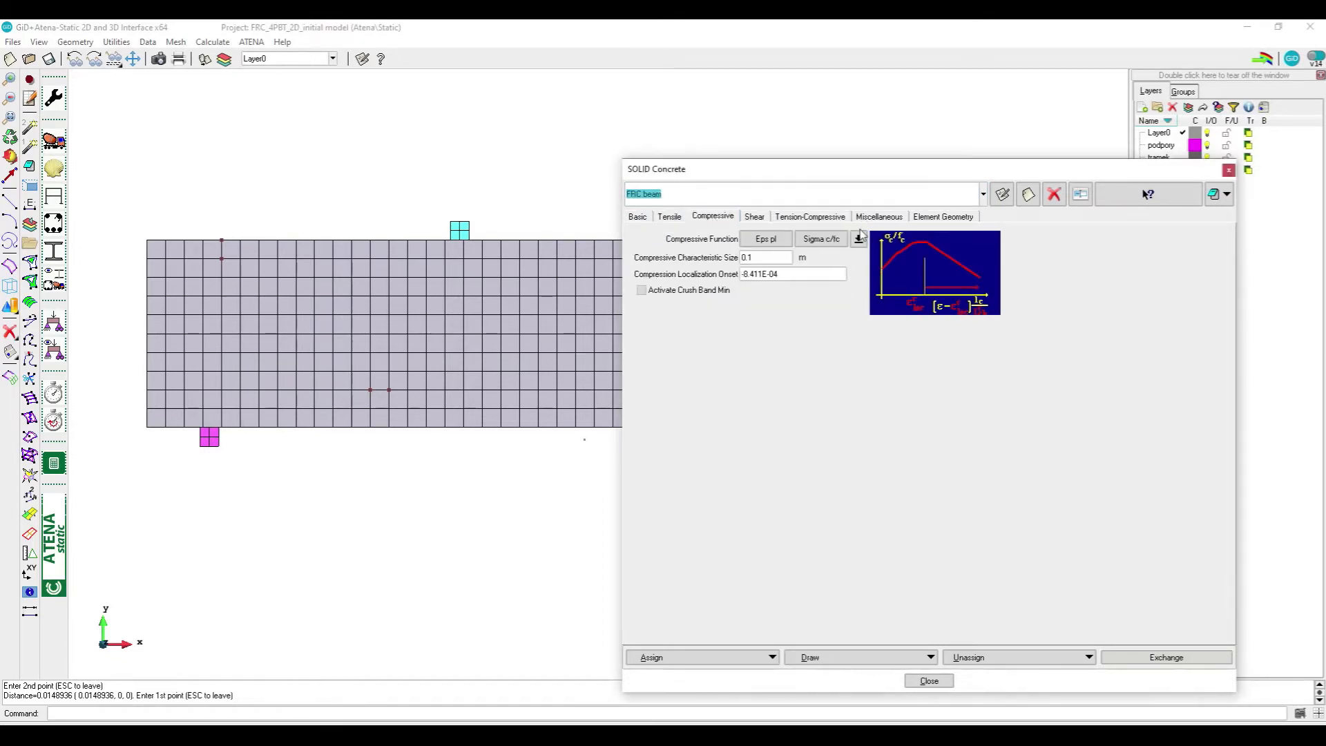
pyautogui.click(859, 239)
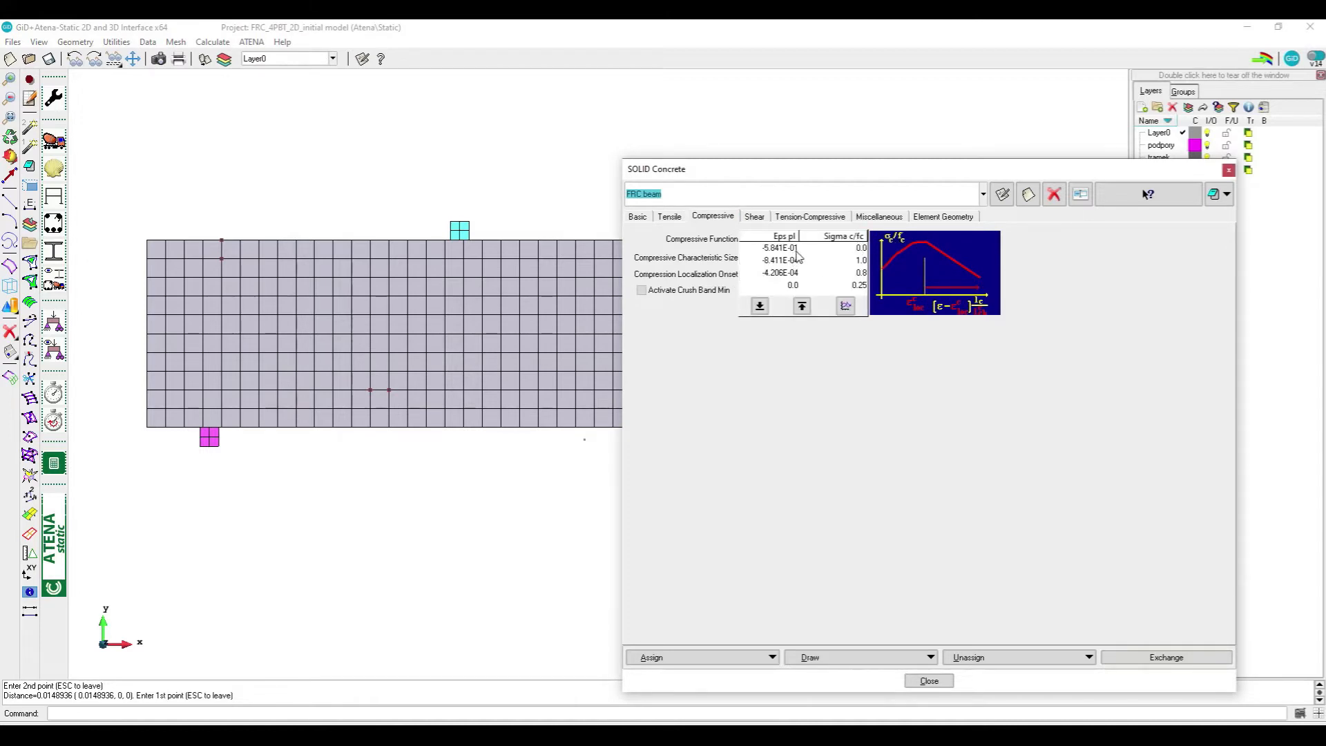
pyautogui.moveTo(799, 257)
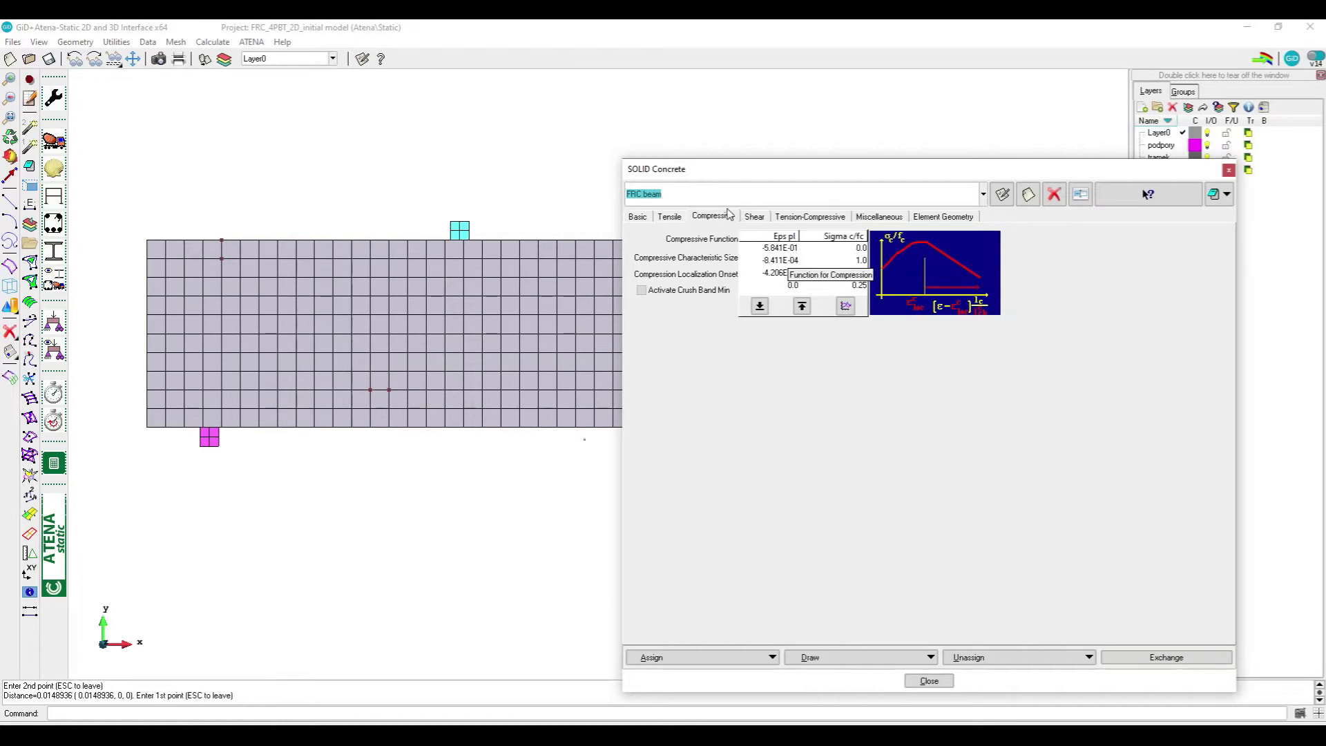
# Expand the Tension-Compressive tab's Fc Reduction-COMPRED table and plot its graph.
pyautogui.click(808, 216)
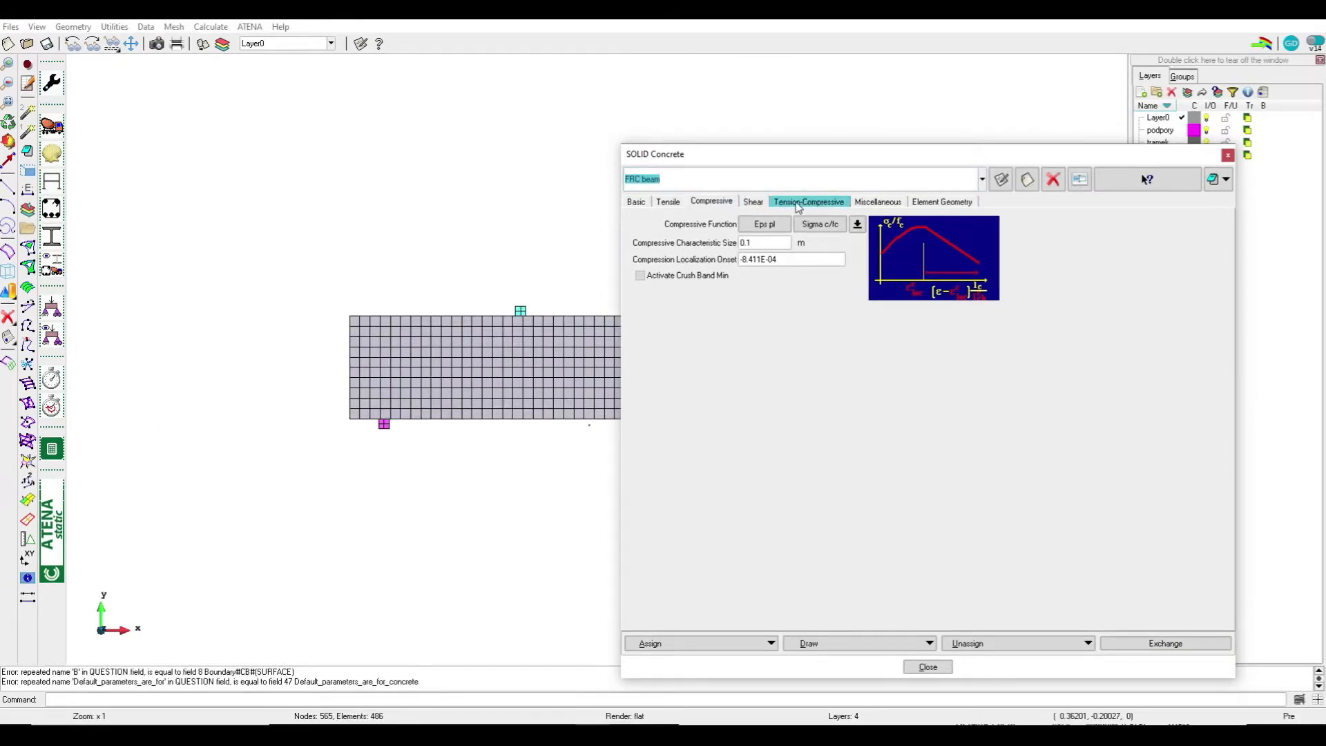
pyautogui.click(807, 201)
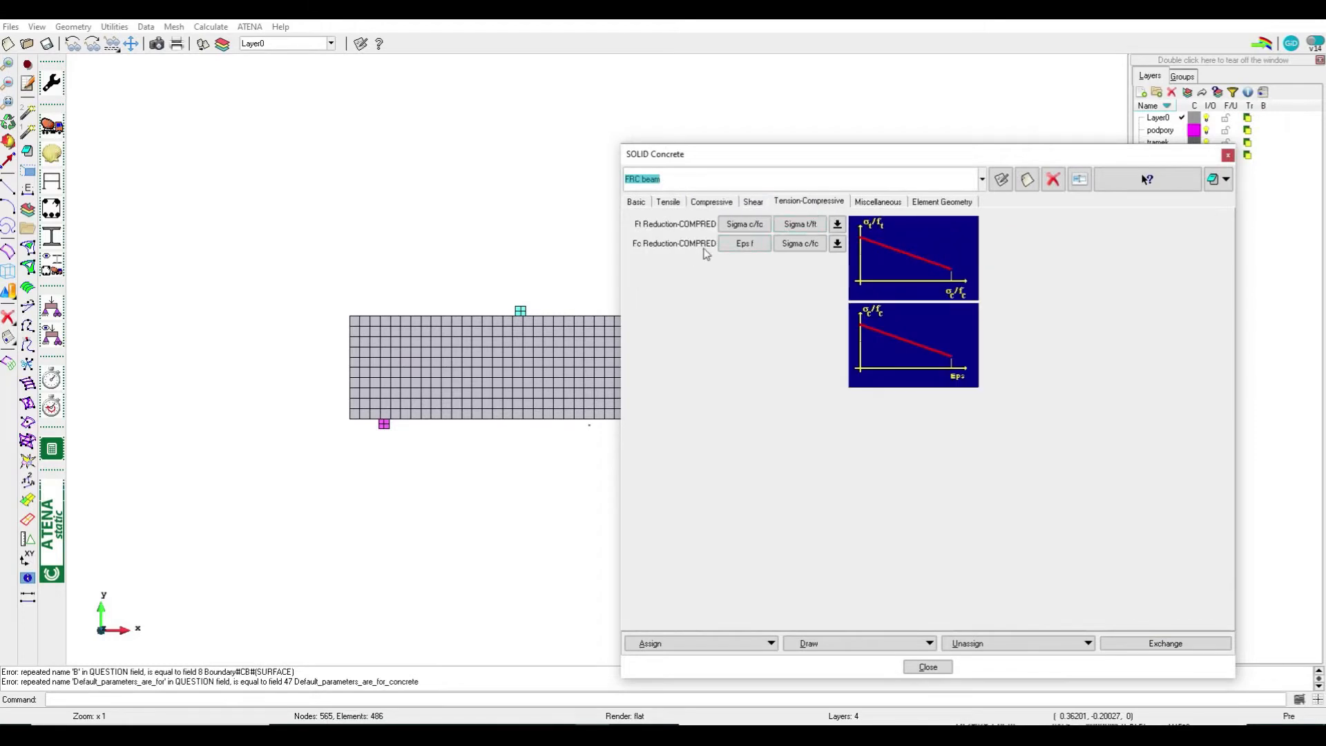
pyautogui.click(745, 244)
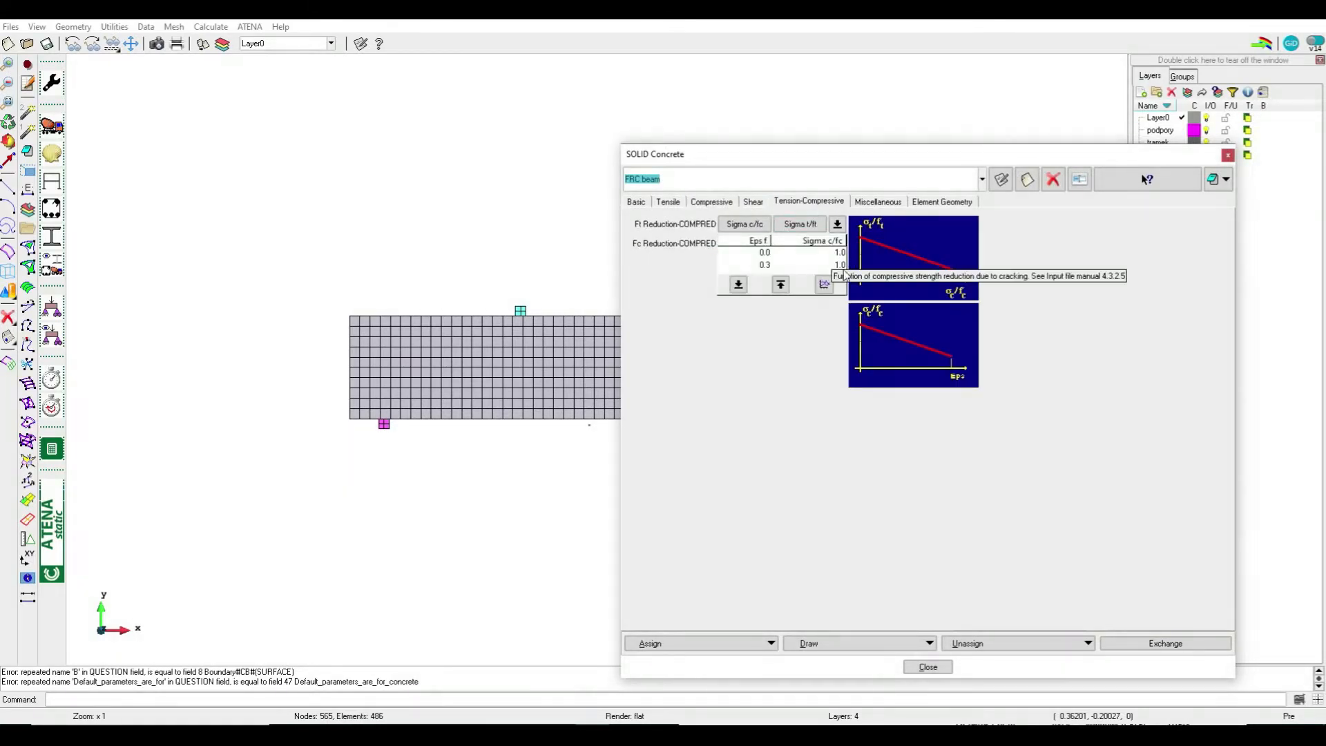
pyautogui.click(822, 283)
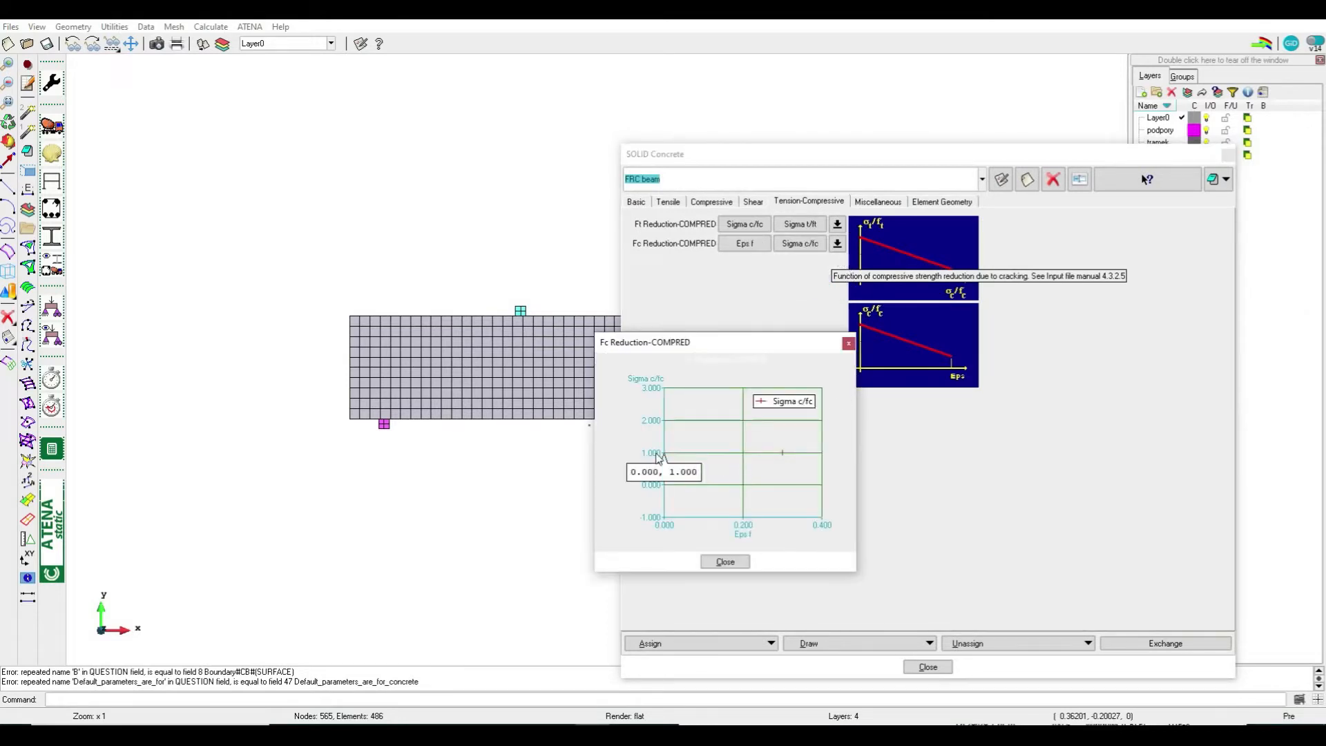
pyautogui.moveTo(776, 616)
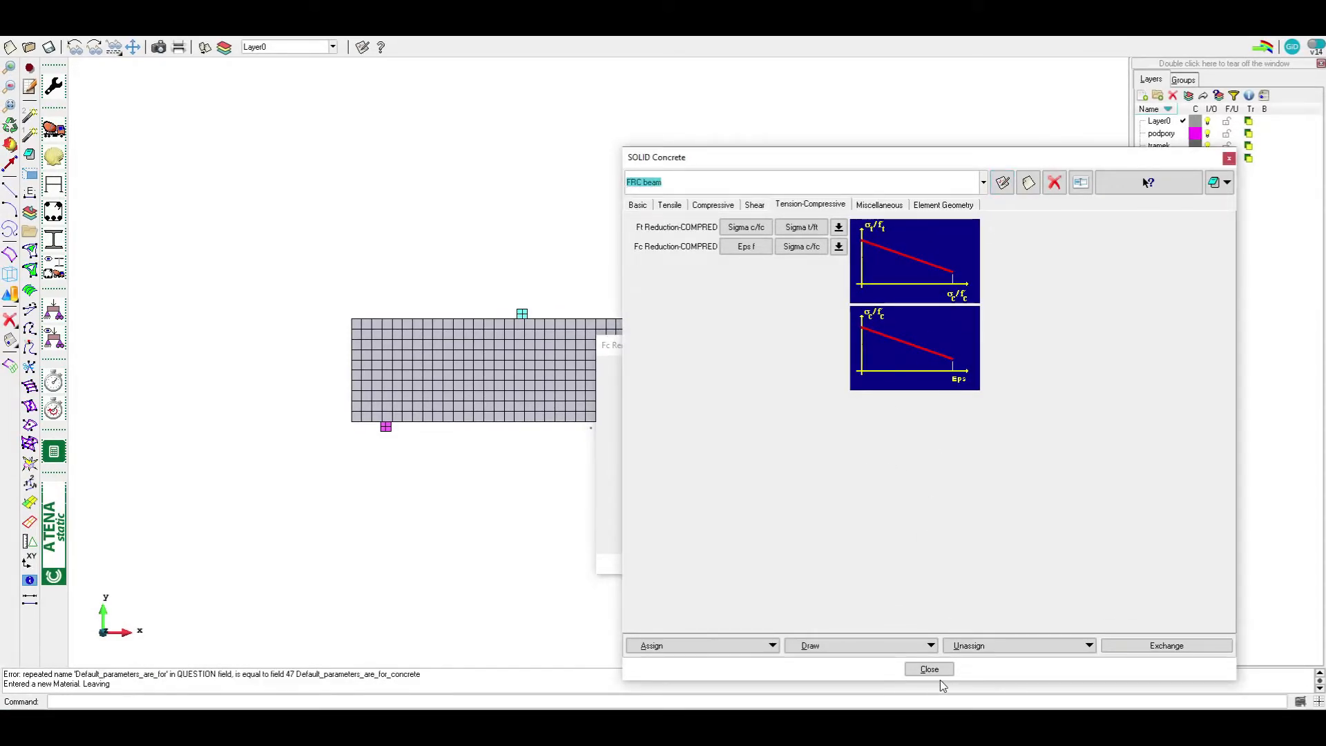
# Switch to Excel's ATENA results sheet with the experiments 1, 2 and ATENA load–displacement chart.
pyautogui.click(928, 669)
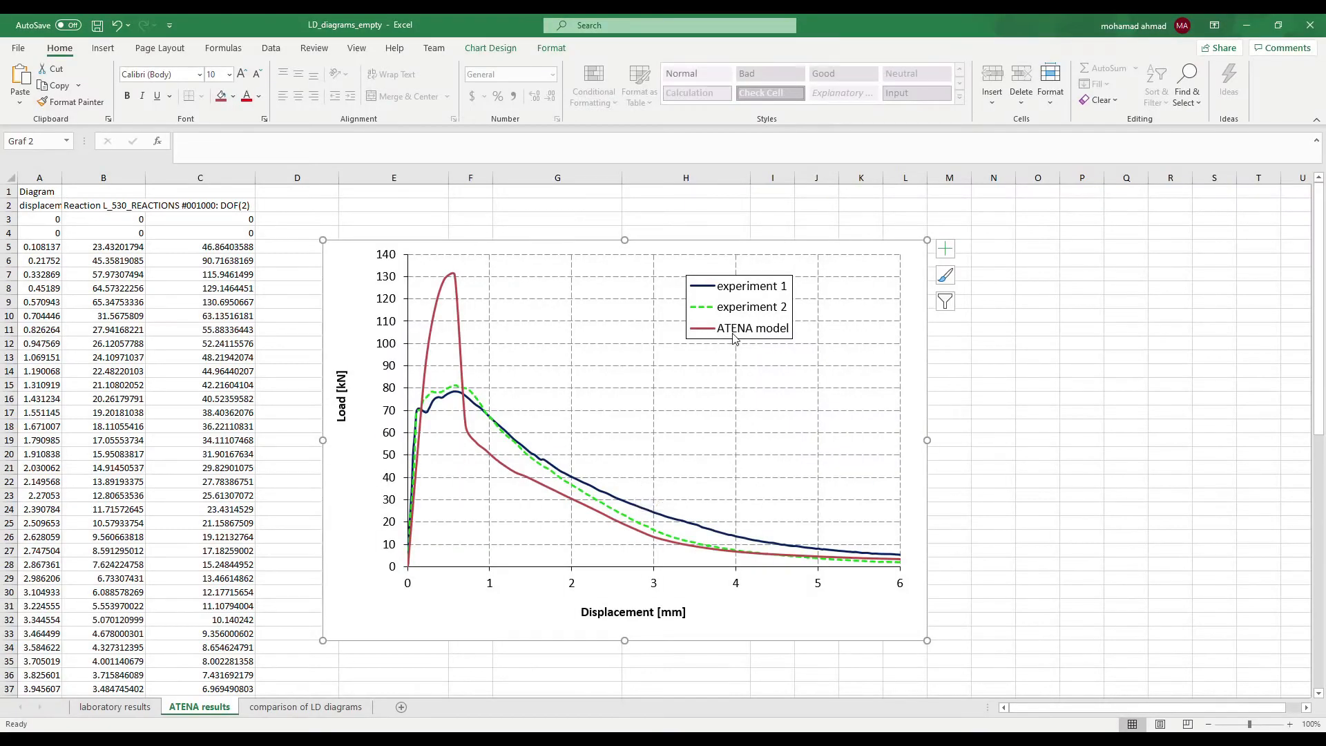
pyautogui.moveTo(476, 437)
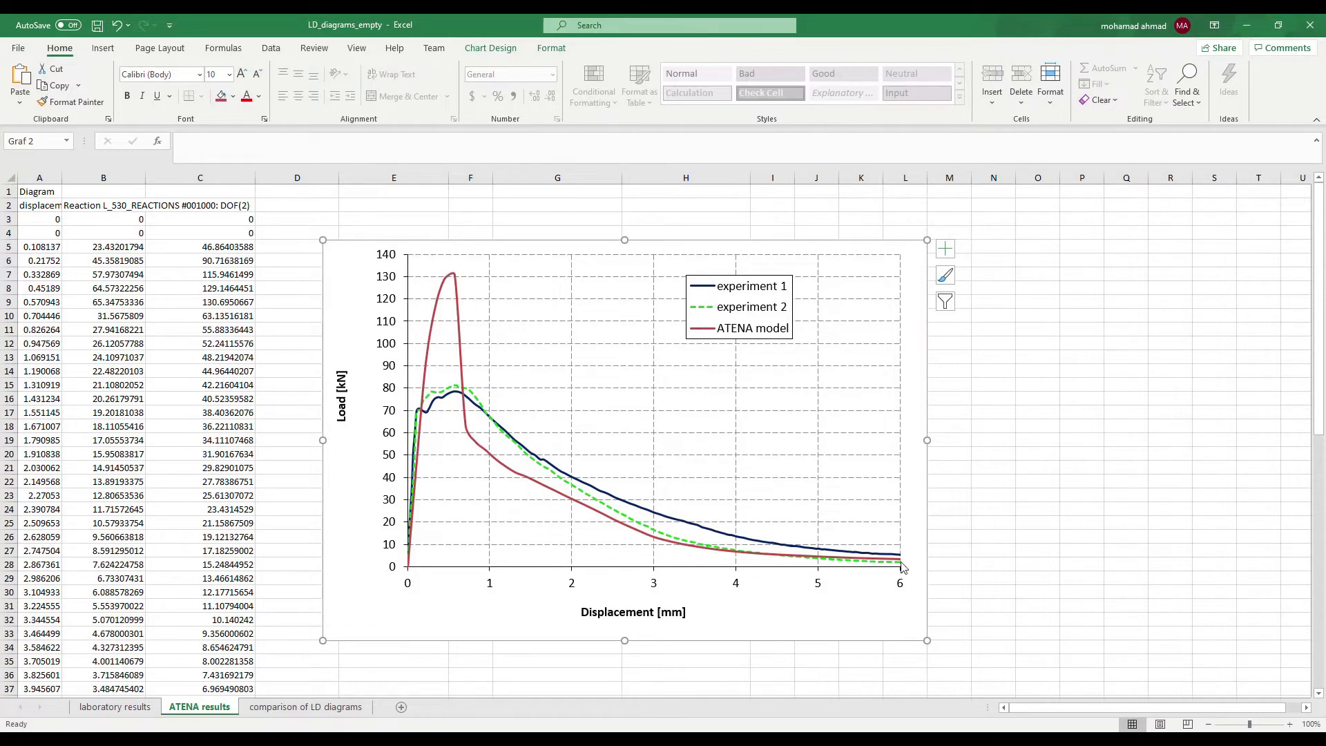
pyautogui.moveTo(888, 531)
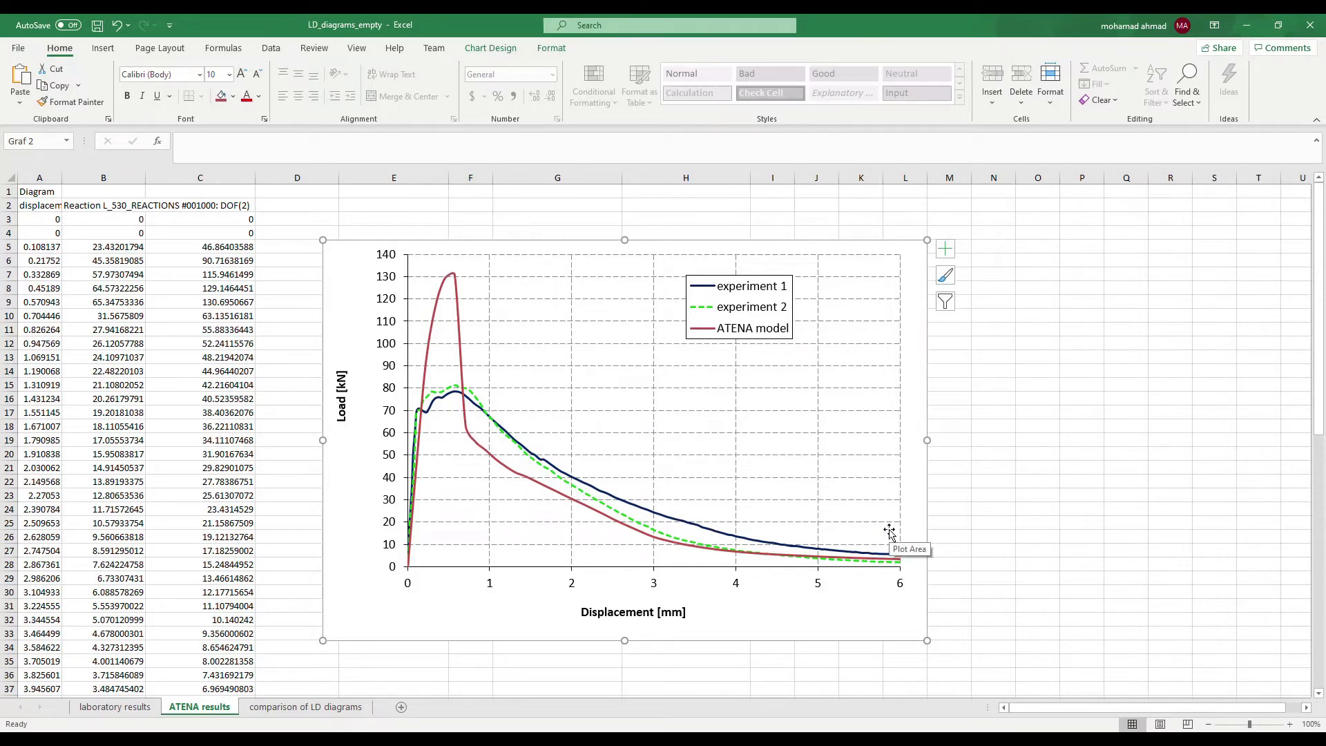
pyautogui.moveTo(908, 535)
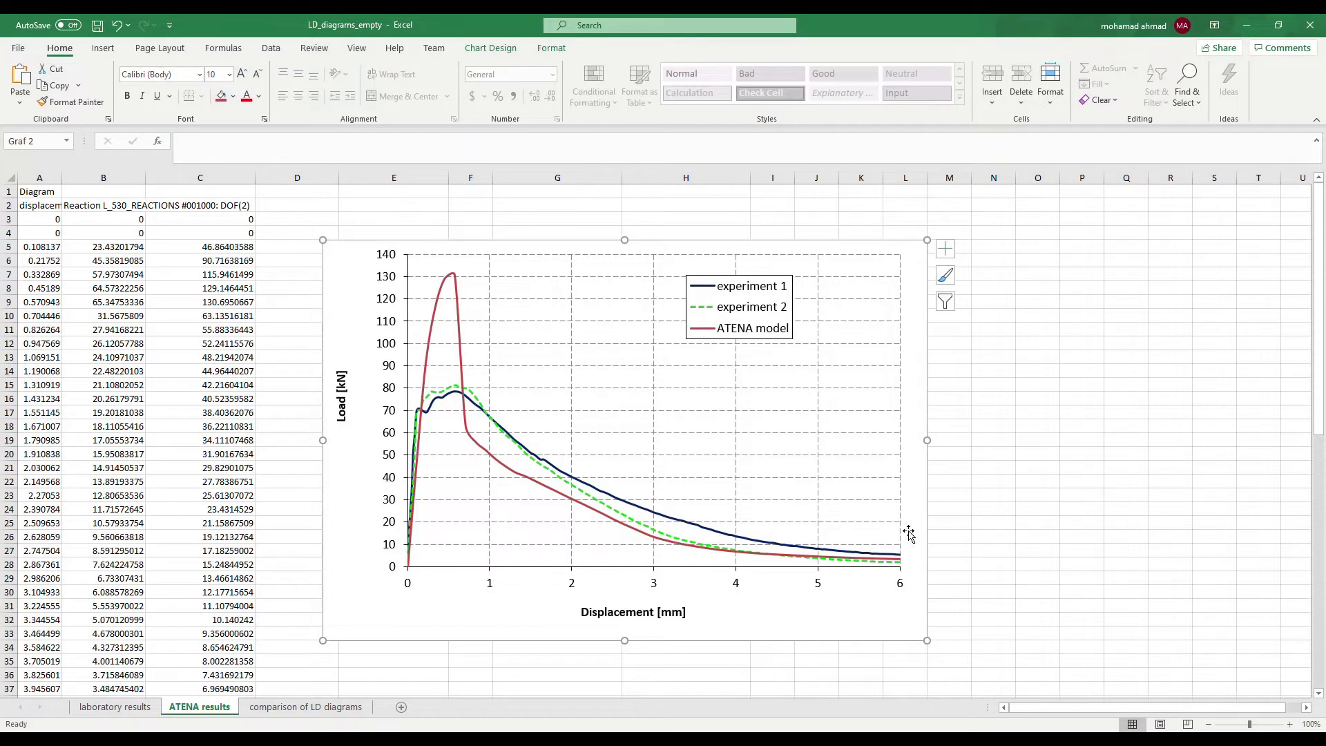
pyautogui.moveTo(723, 514)
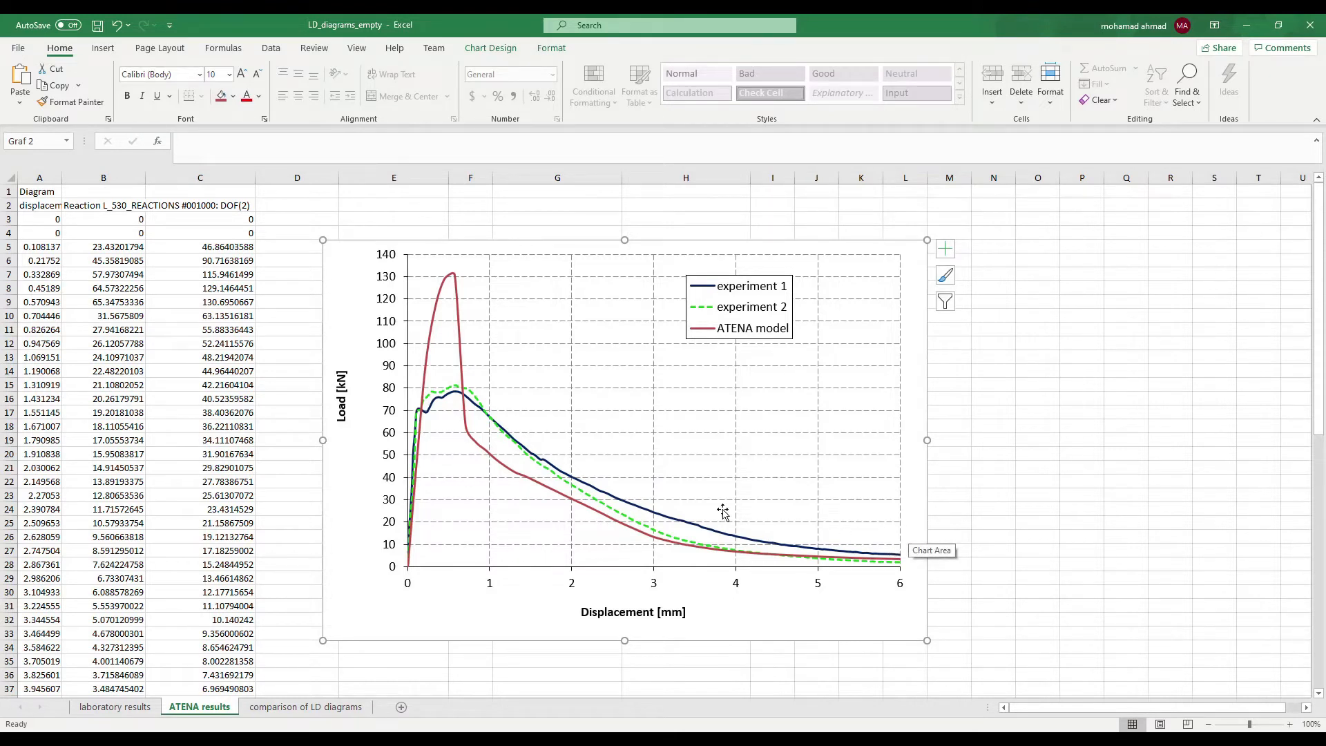
pyautogui.moveTo(524, 680)
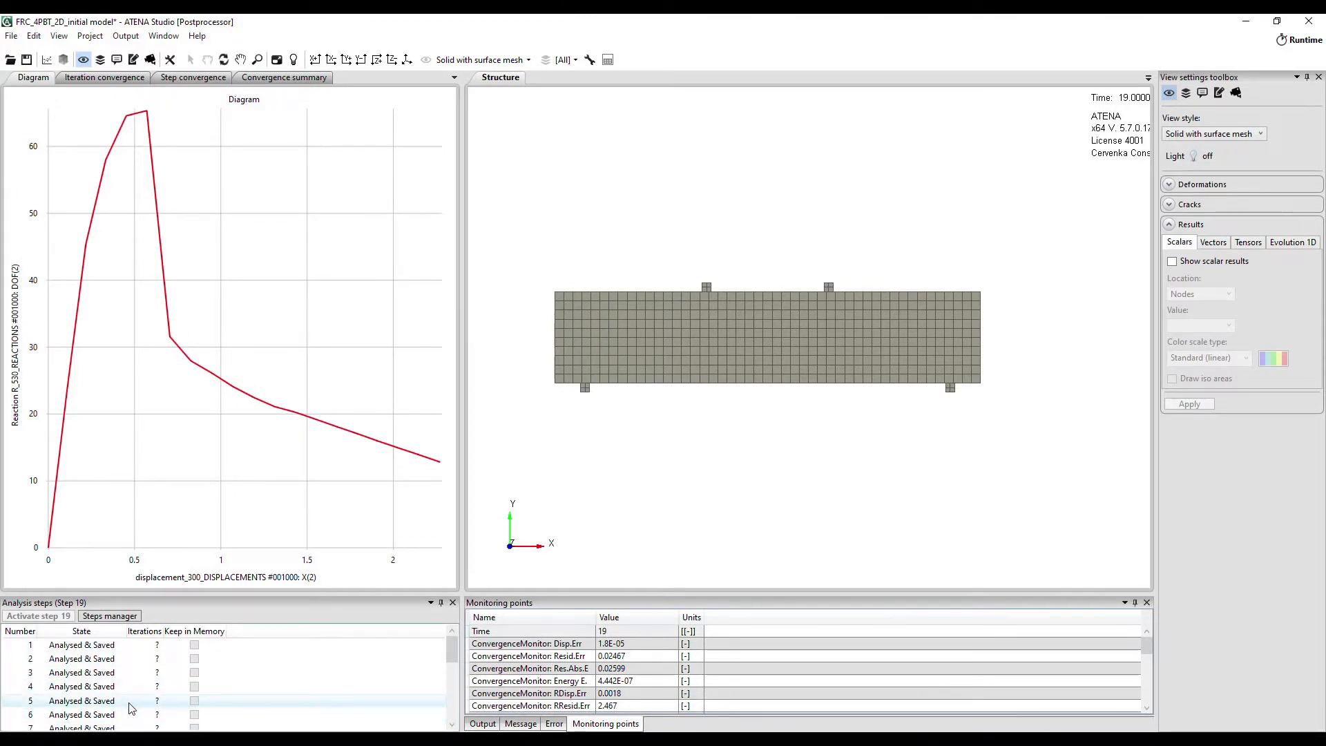
# Show Crack Width Cod1 scalar contours on the beam for analysis step 5.
pyautogui.click(81, 700)
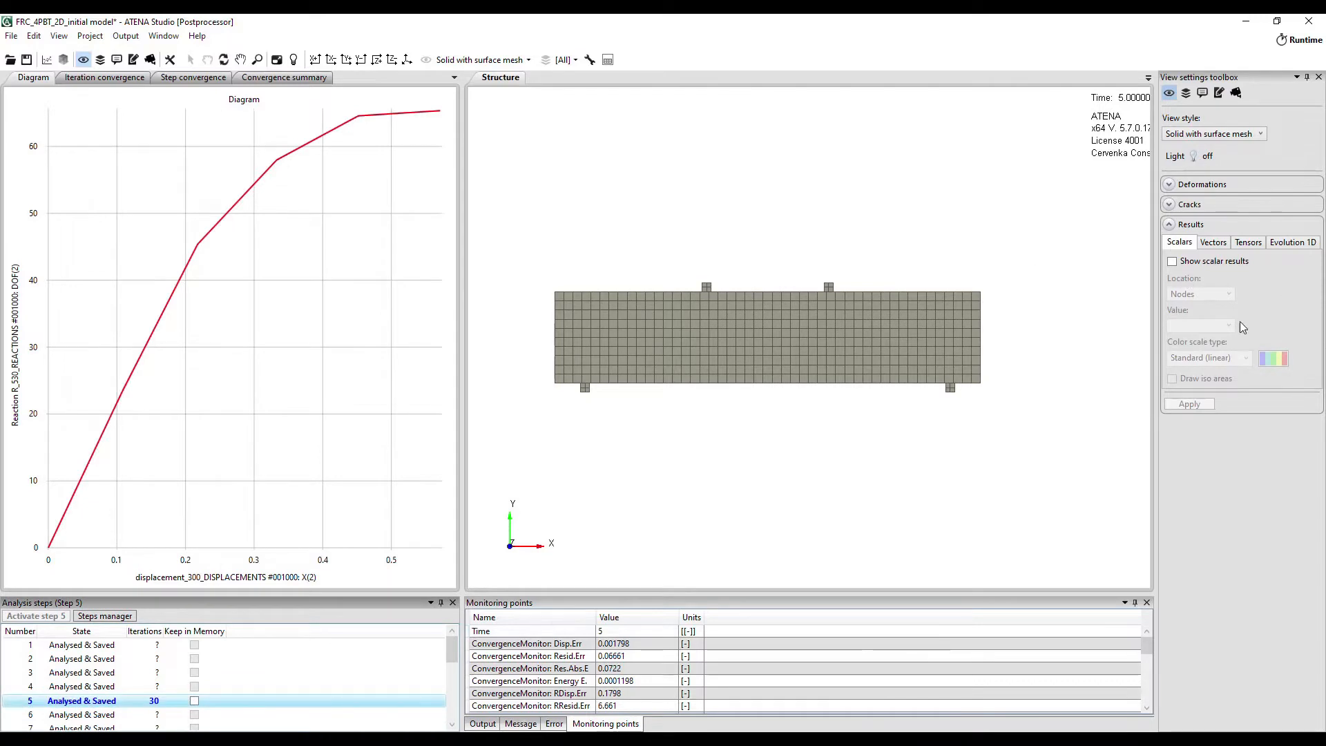
pyautogui.click(1228, 325)
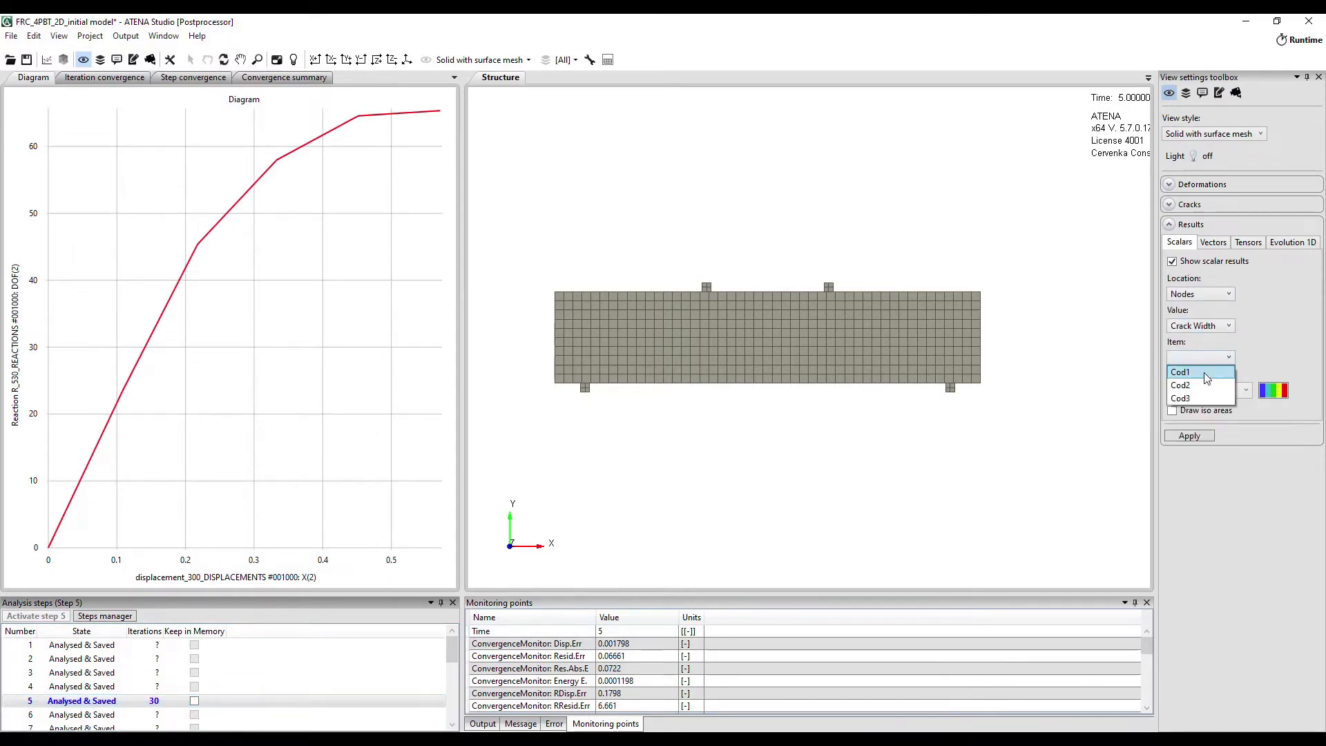
pyautogui.click(1187, 436)
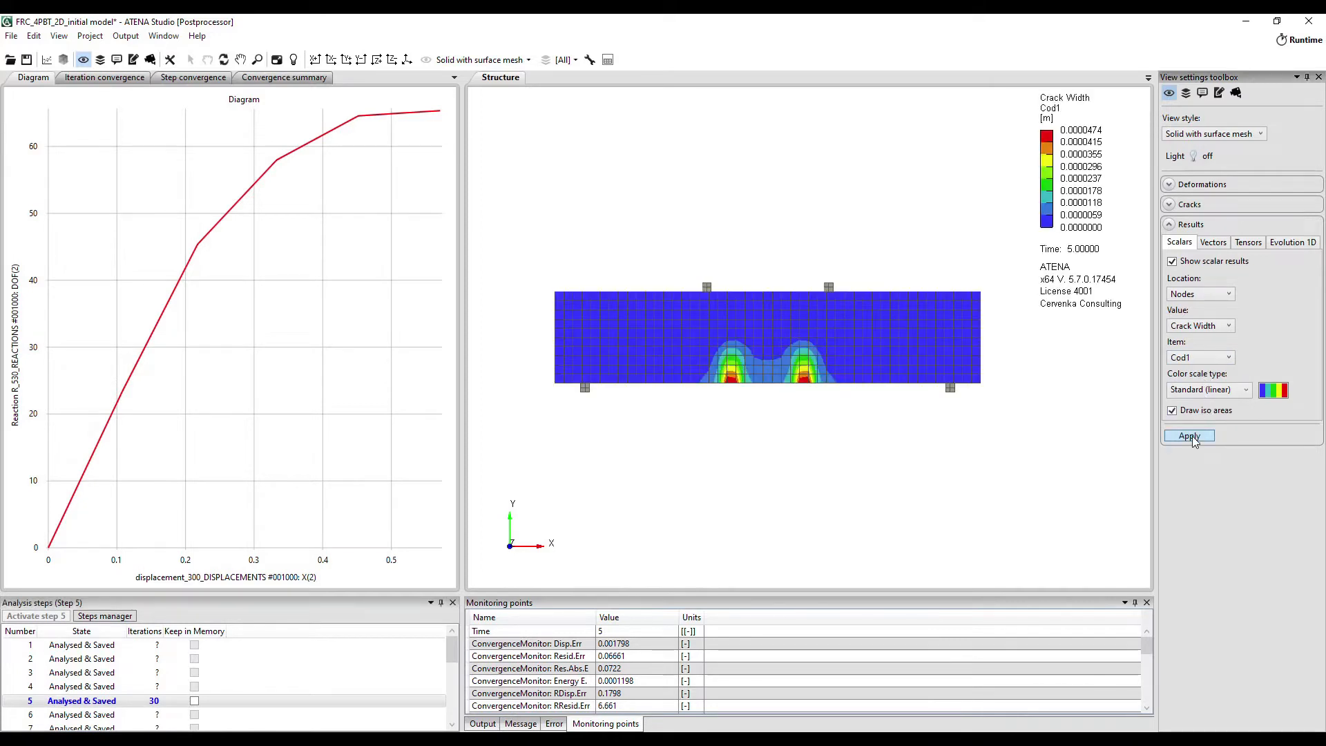
pyautogui.click(1190, 436)
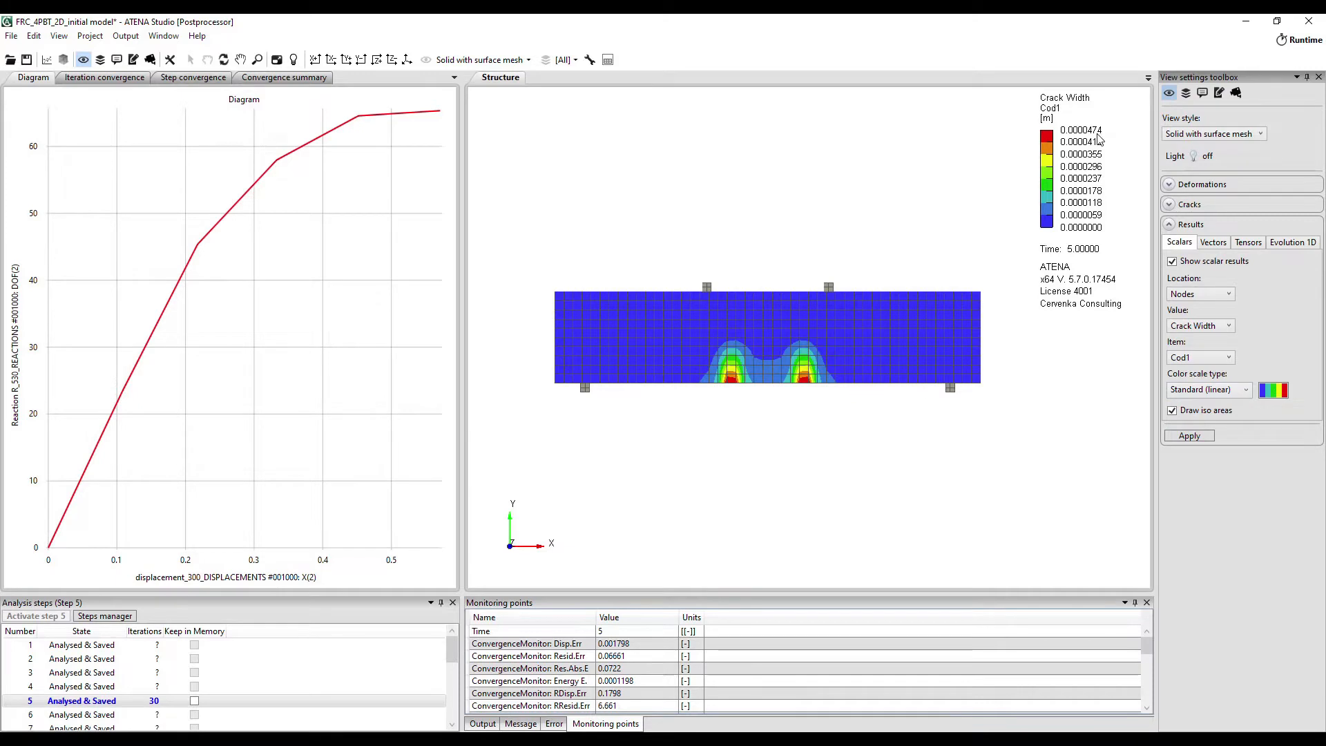
pyautogui.moveTo(1099, 142)
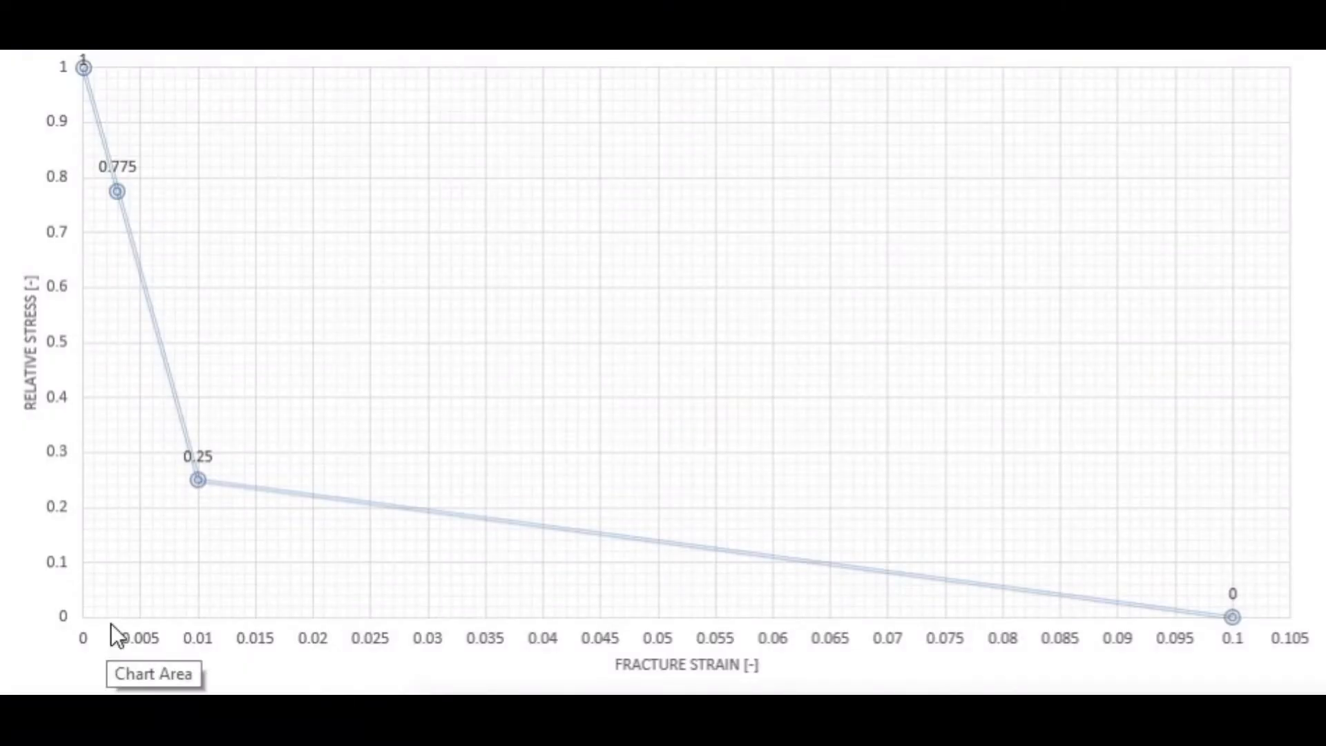
pyautogui.moveTo(117, 196)
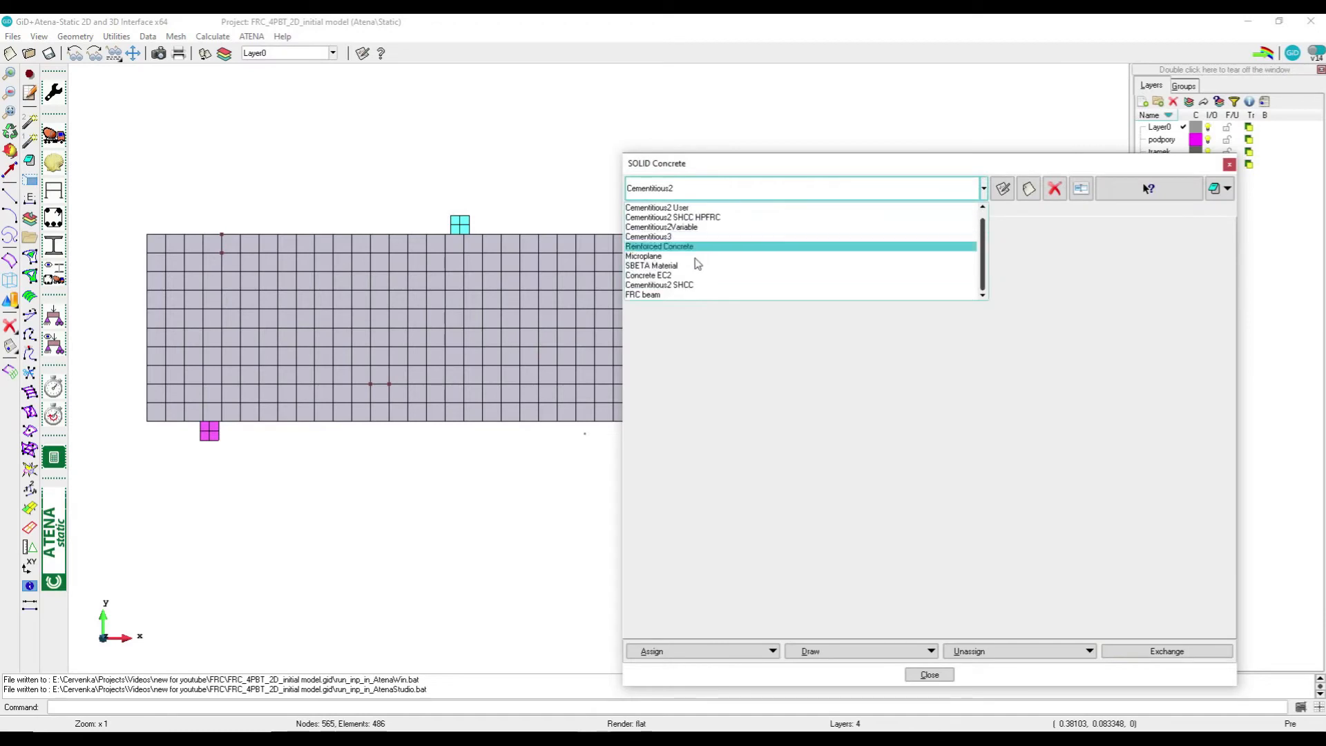
# Enter 0.003 and 0.473 for the second Tension Function point on the Tensile tab.
pyautogui.click(641, 294)
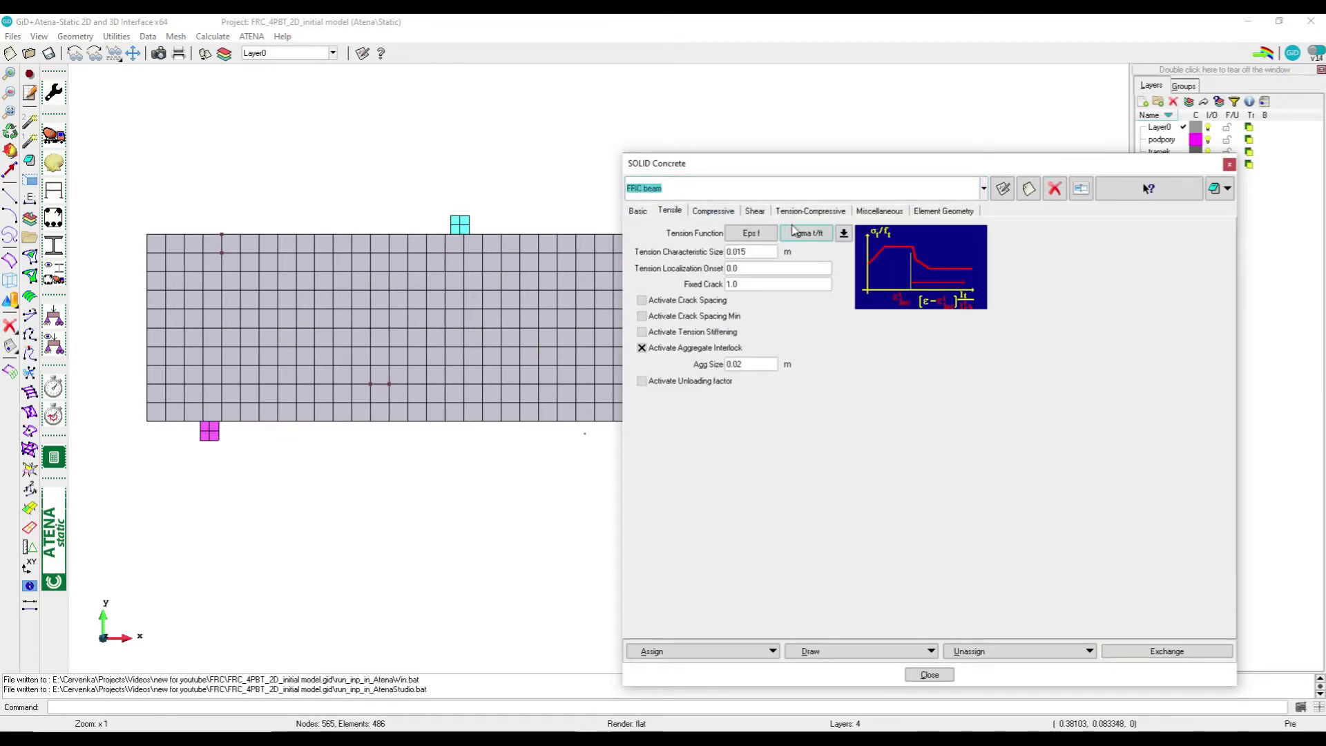
pyautogui.click(841, 234)
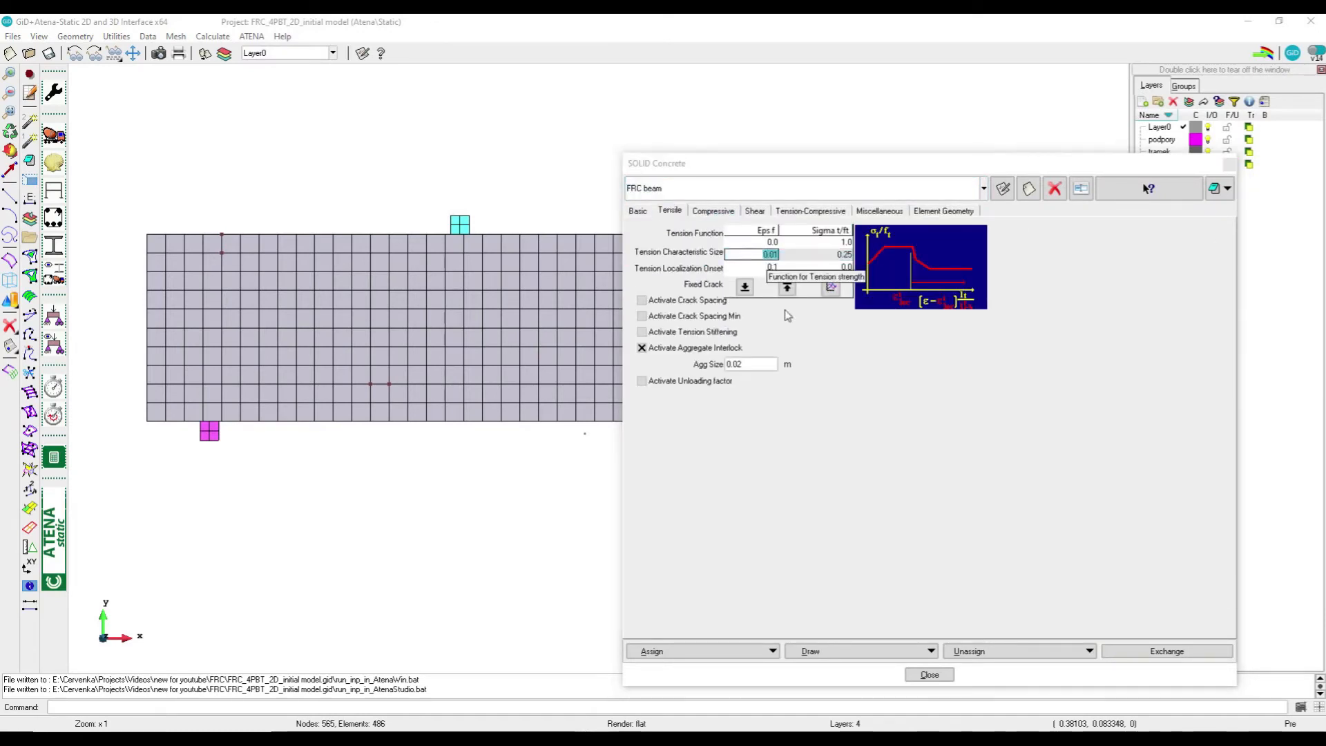
pyautogui.write('0.003')
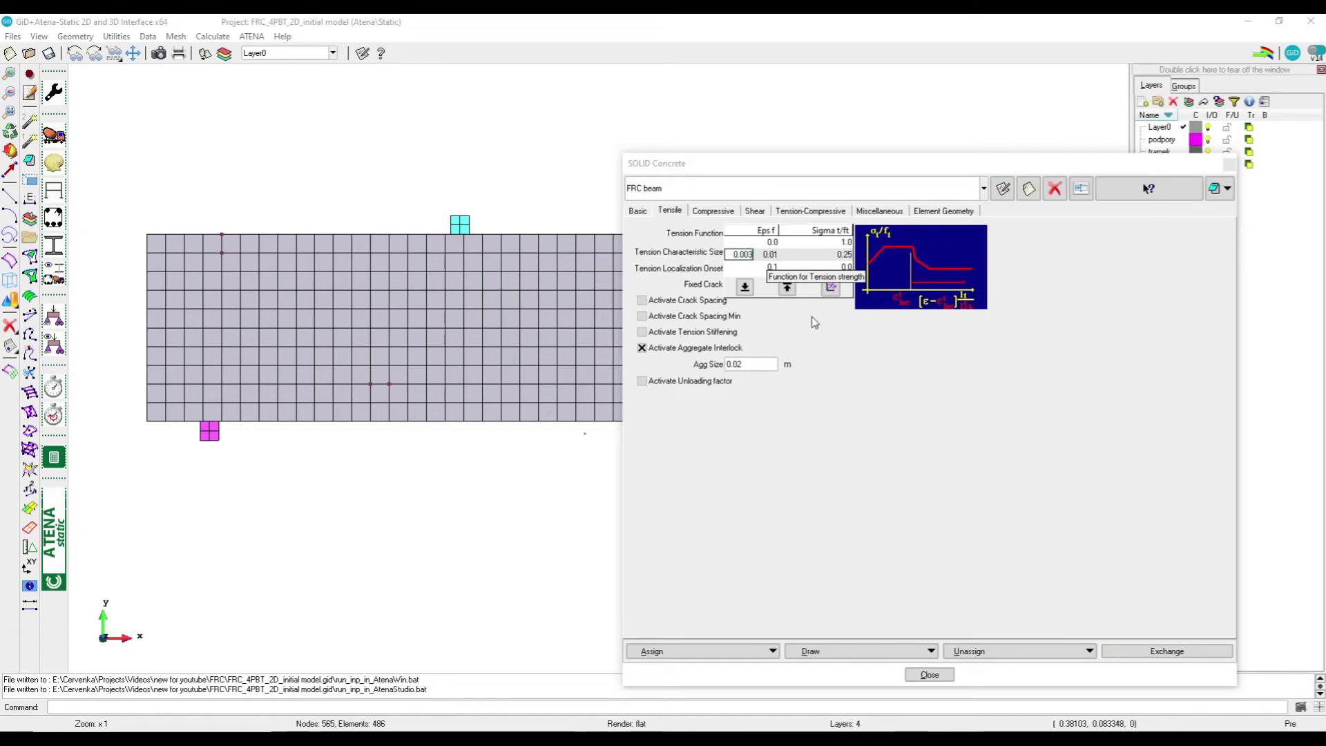
pyautogui.write('0.473')
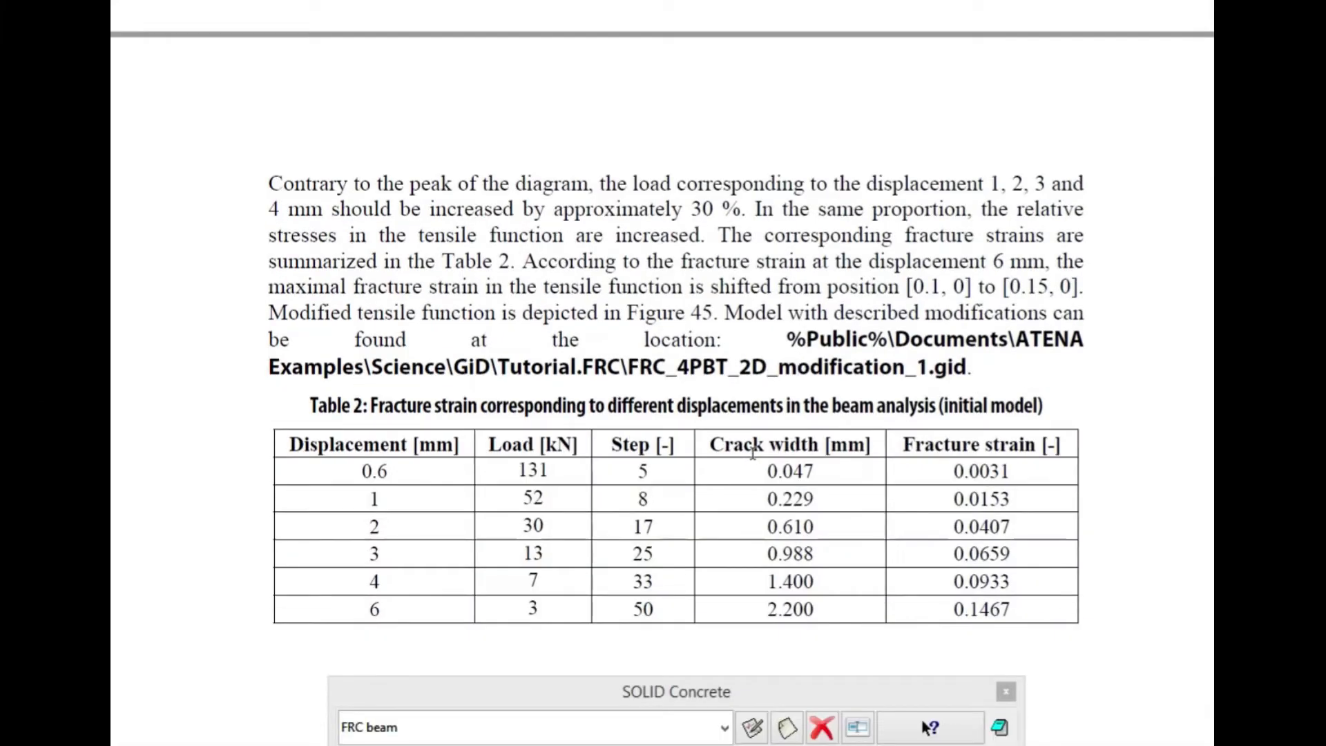
# Scroll the PDF tutorial to Table 2 of fracture strains per beam displacement.
pyautogui.scroll(-3)
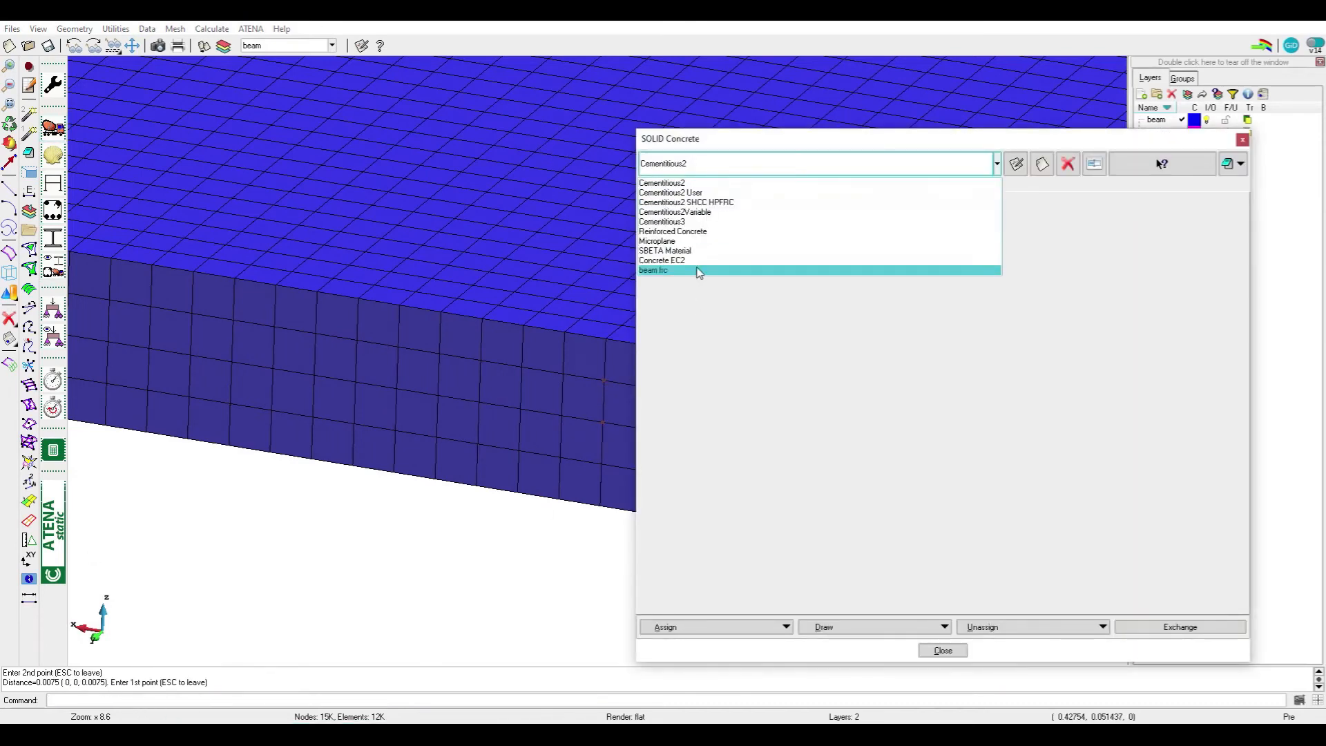
# Select the beam frc material to view its tension function points 0/1.0, 0.1/0.25, 0.15/0.5.
pyautogui.click(653, 271)
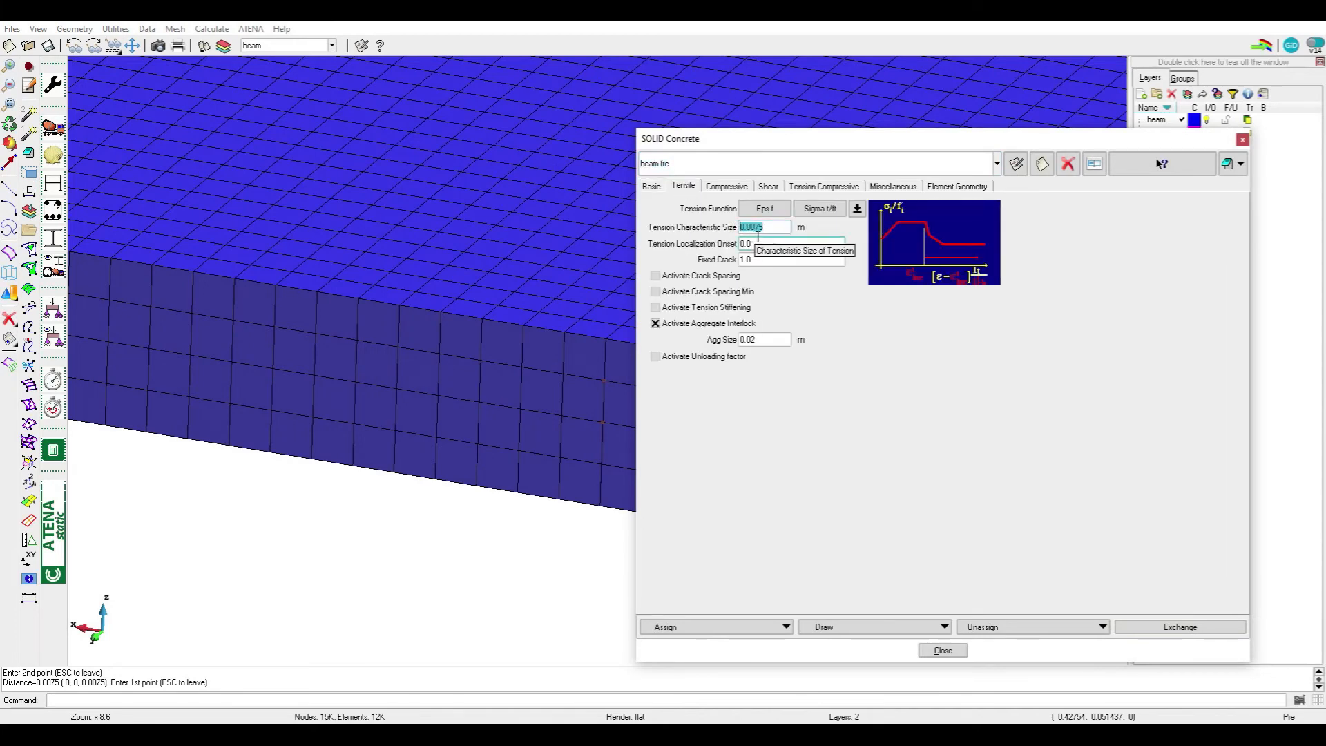
pyautogui.moveTo(773, 244)
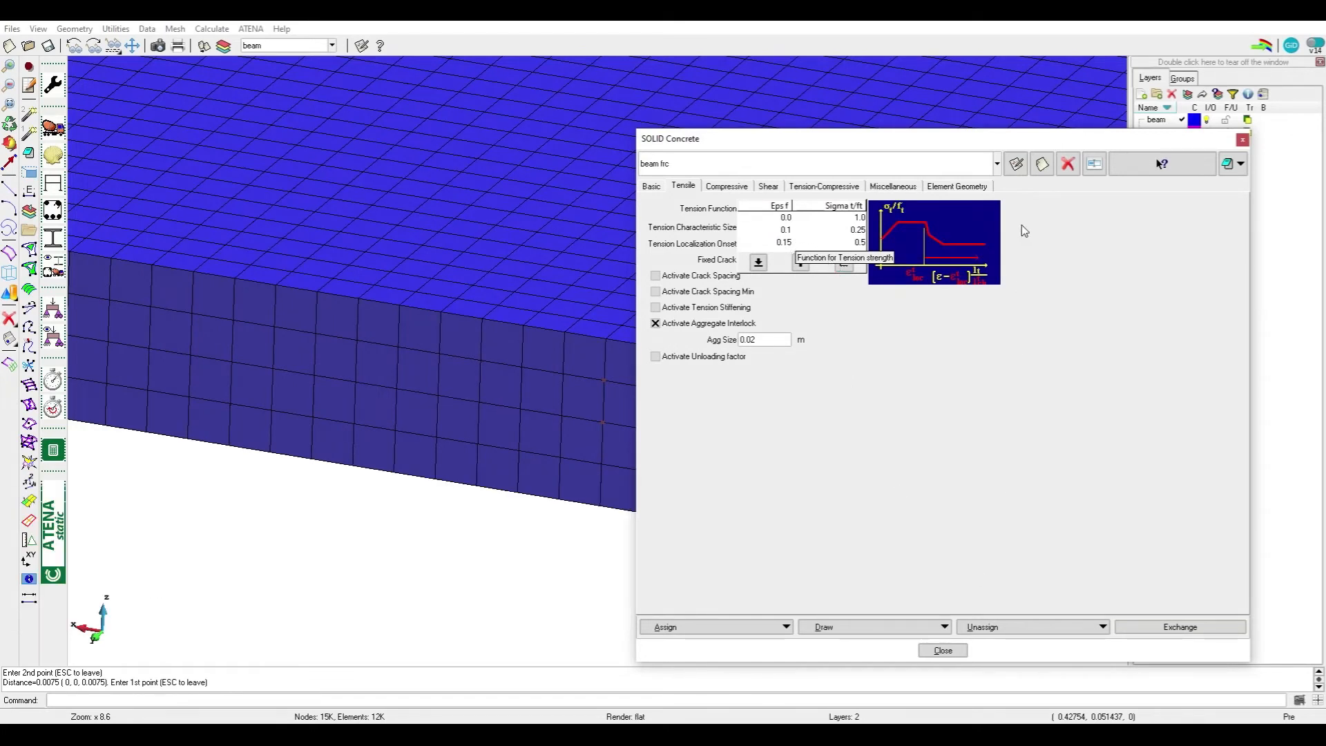
pyautogui.click(940, 651)
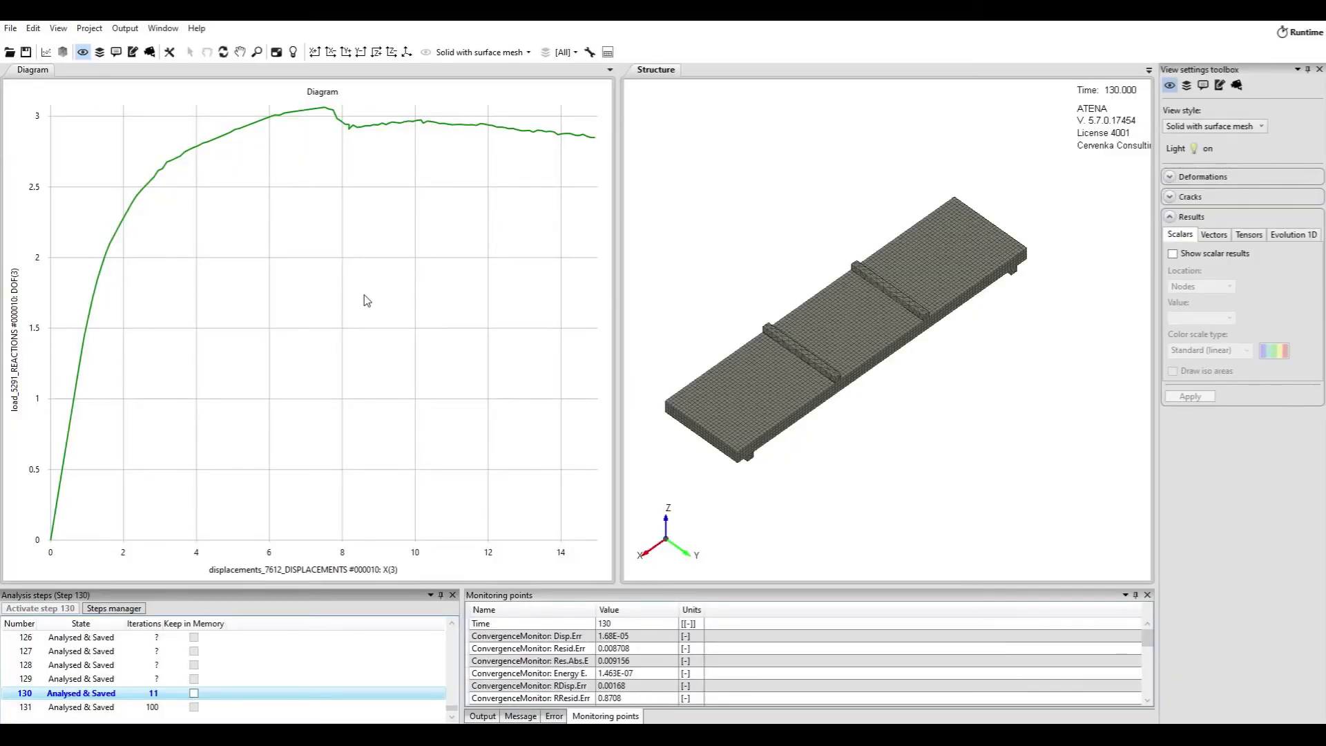
pyautogui.moveTo(234, 150)
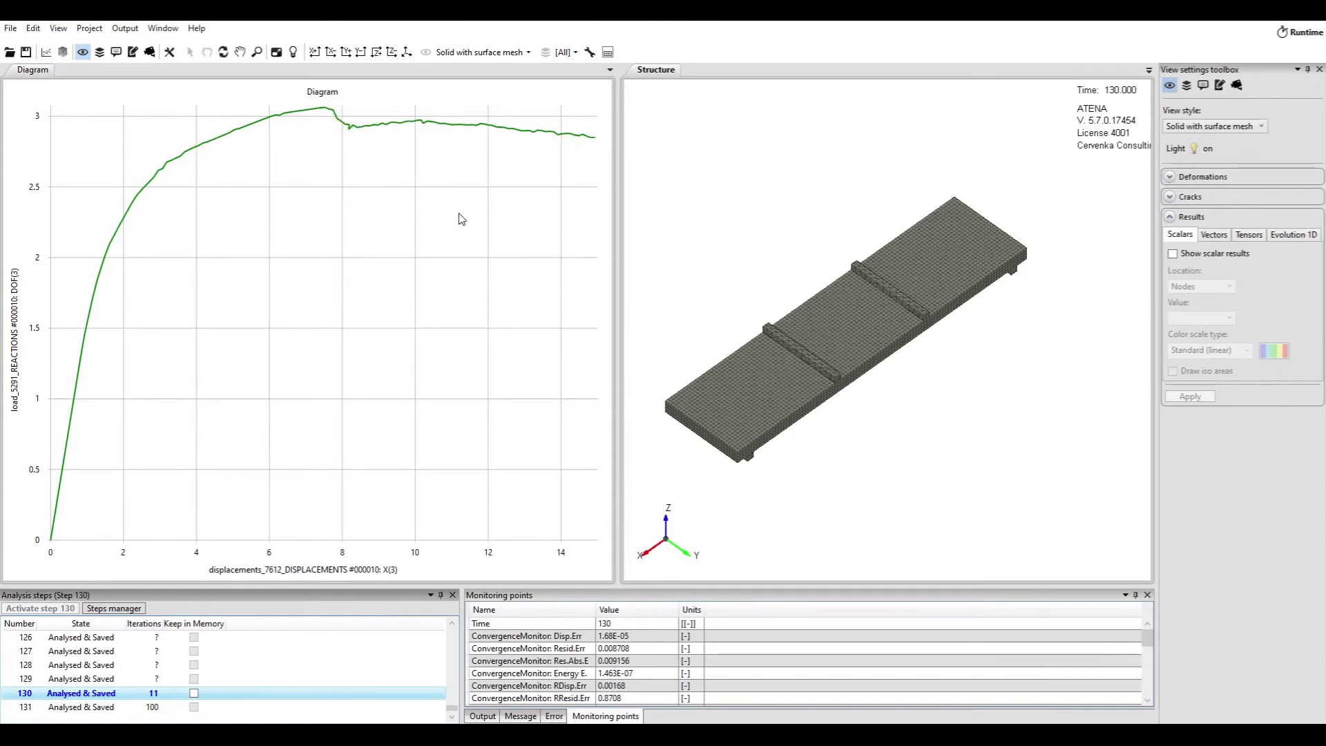
pyautogui.moveTo(321, 135)
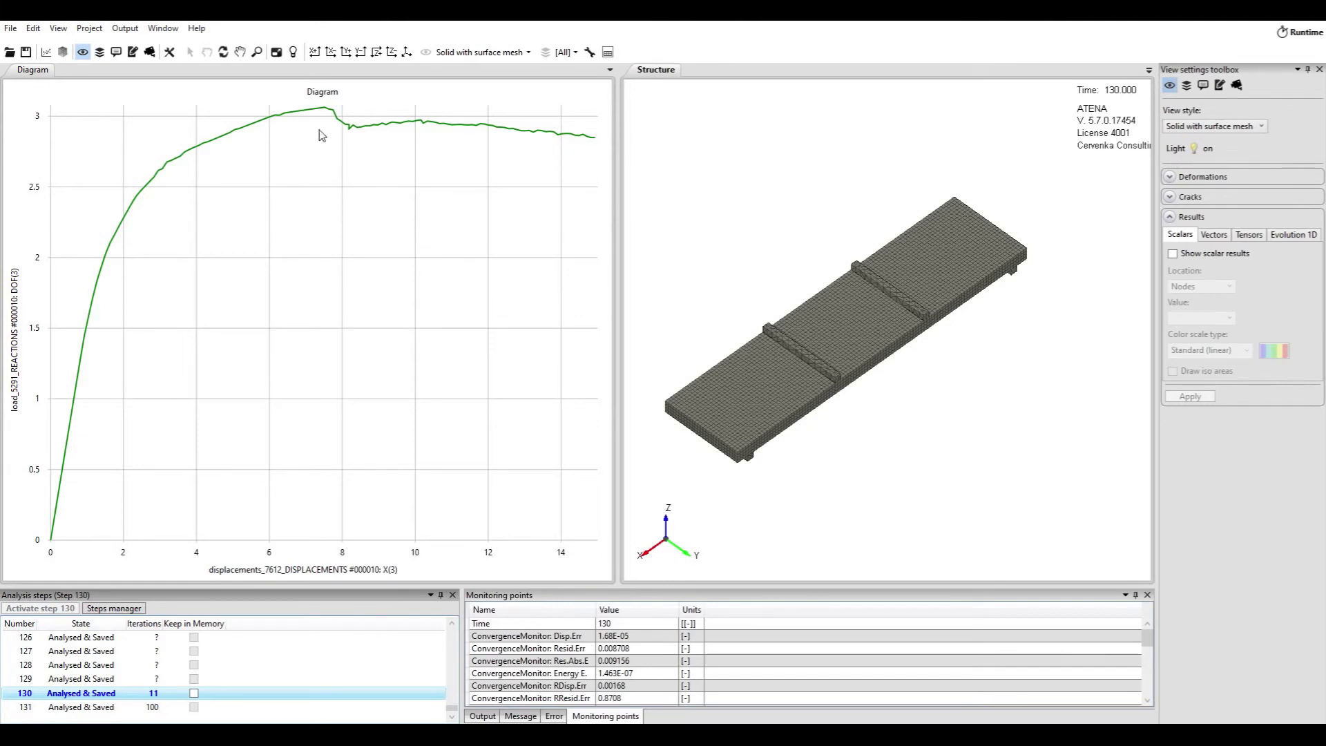
pyautogui.moveTo(450, 279)
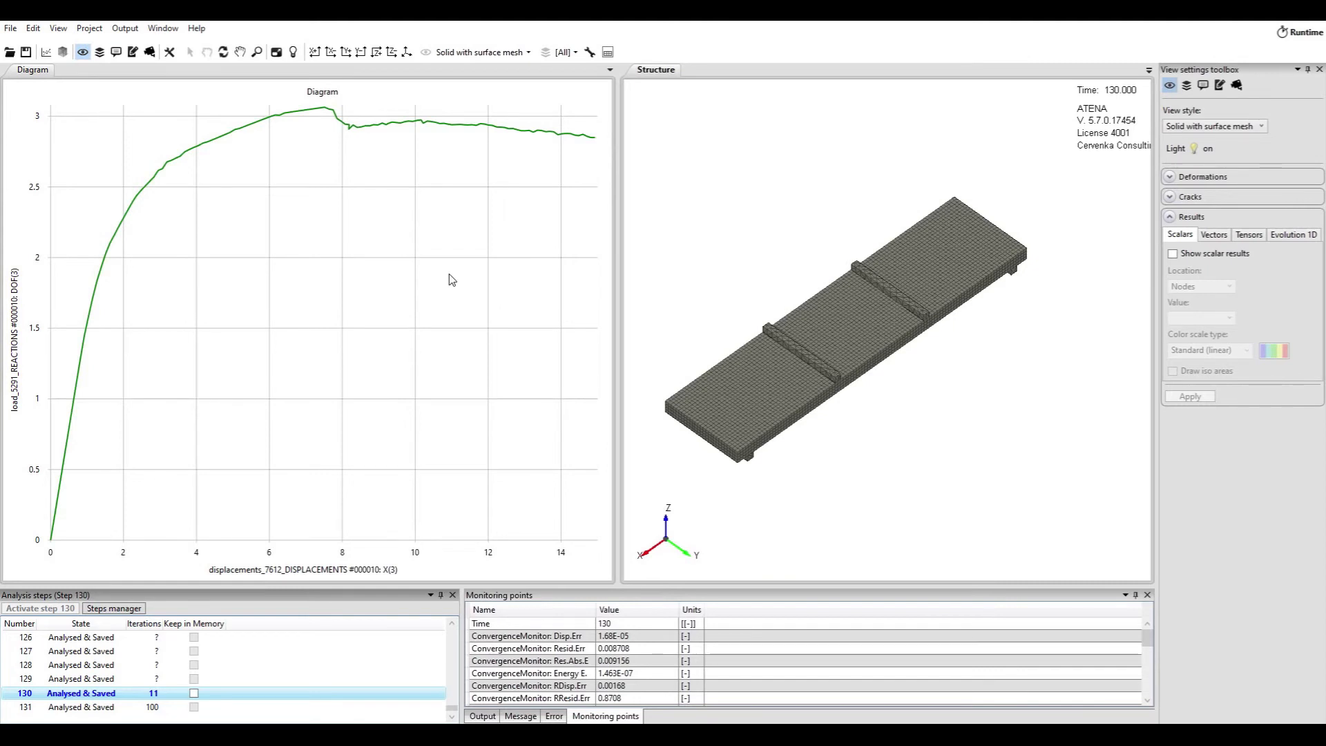
pyautogui.moveTo(456, 241)
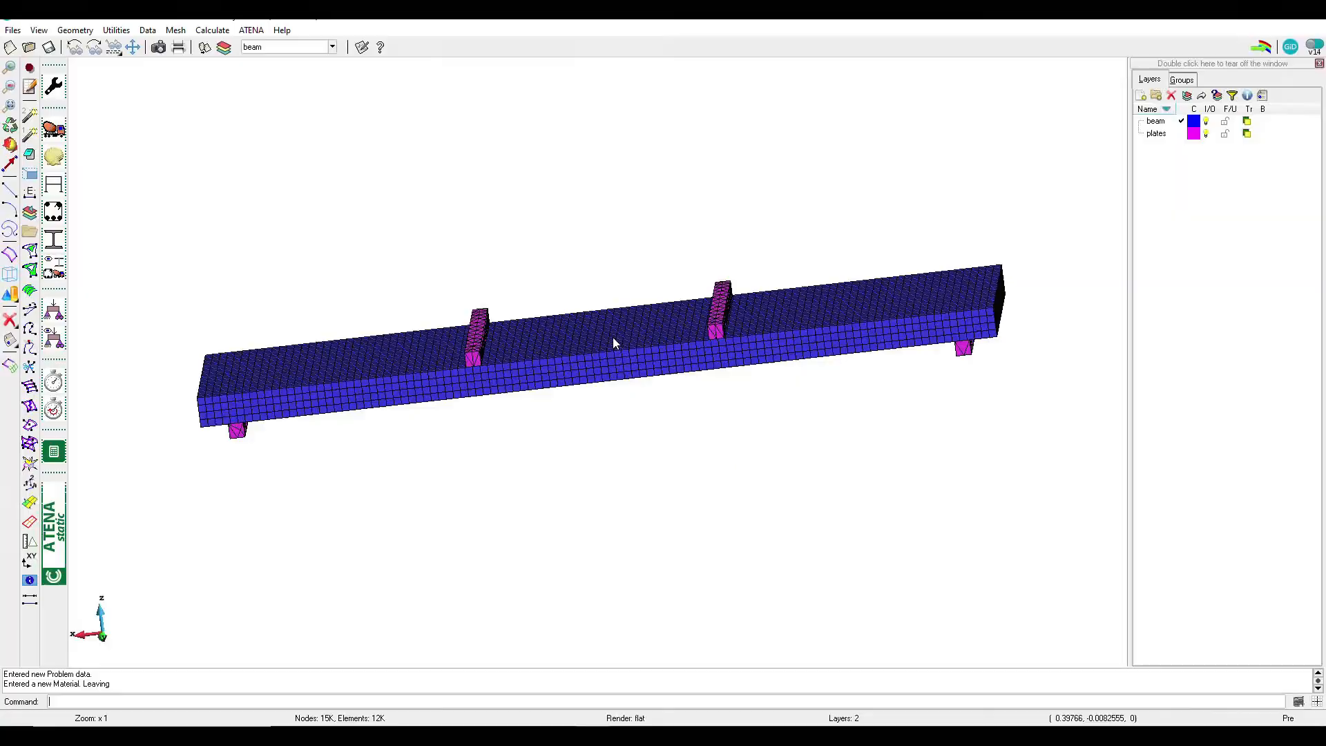
pyautogui.moveTo(523, 583)
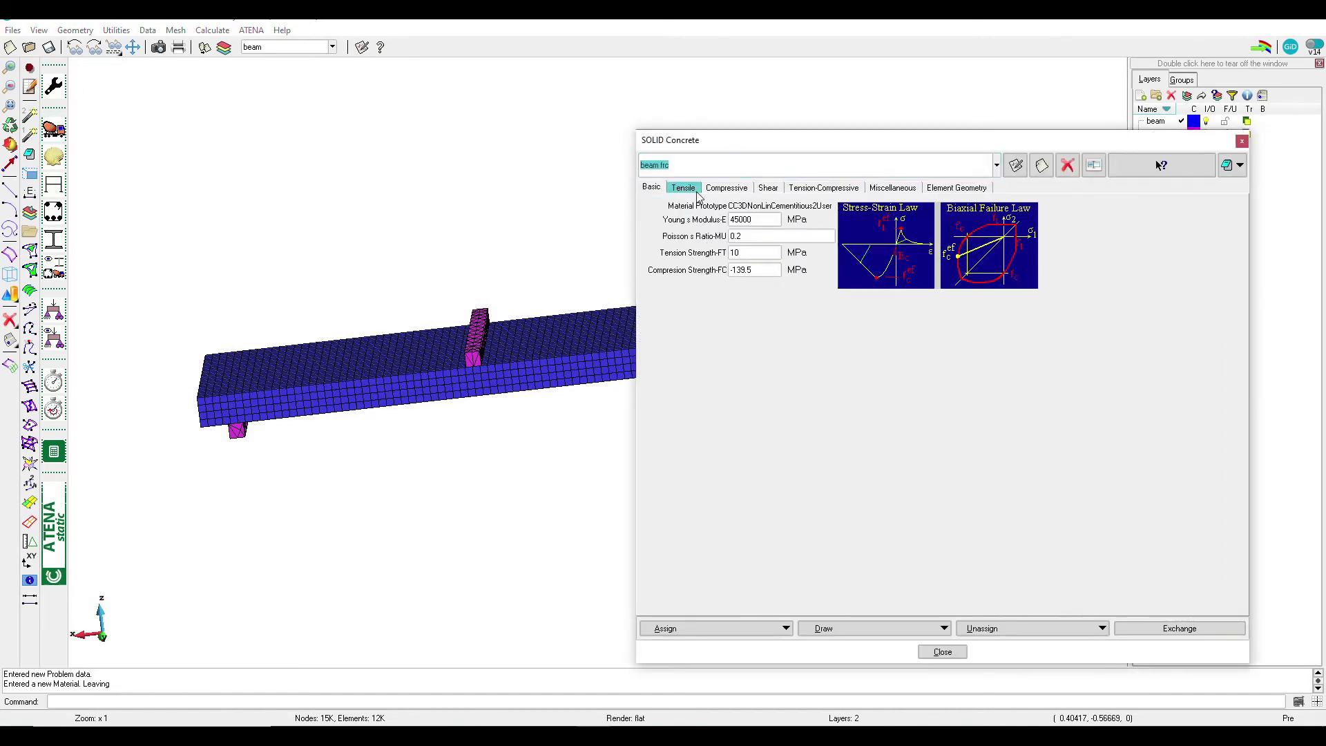
pyautogui.click(682, 188)
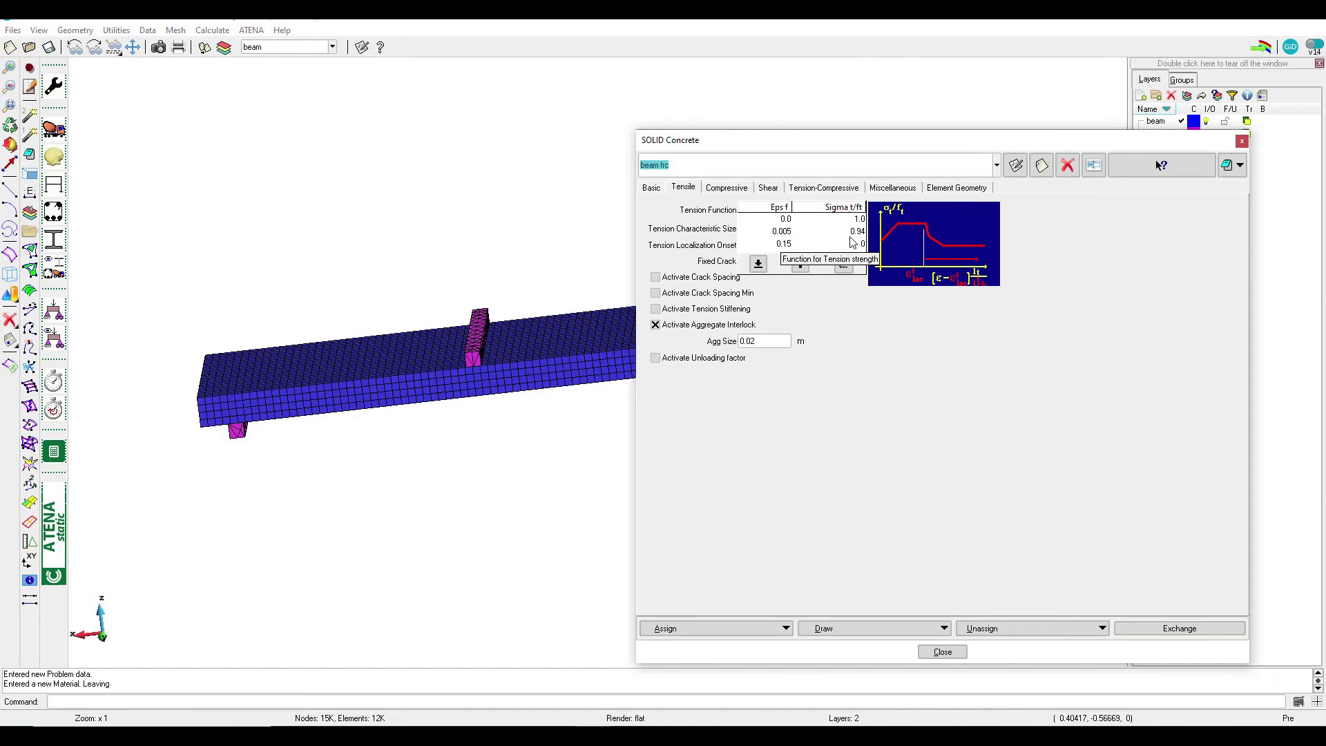
pyautogui.moveTo(854, 242)
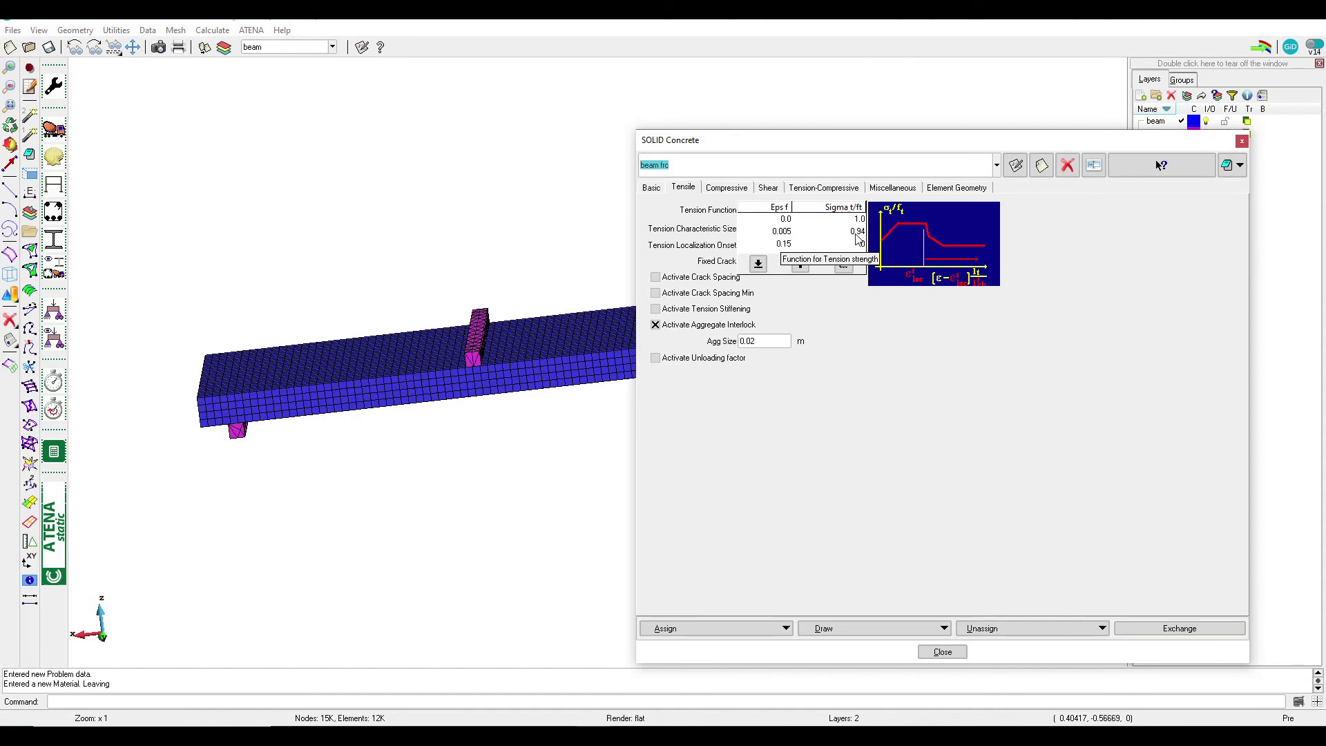
pyautogui.moveTo(956, 553)
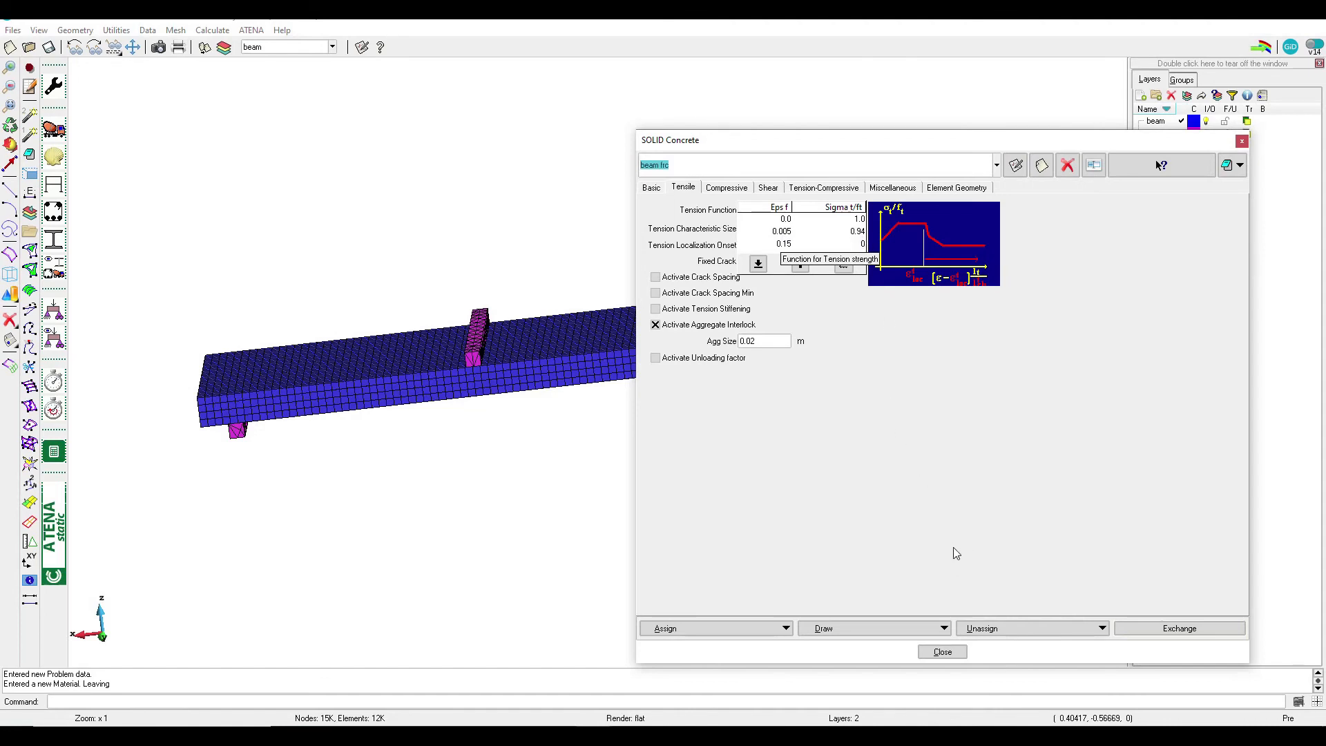
pyautogui.moveTo(949, 553)
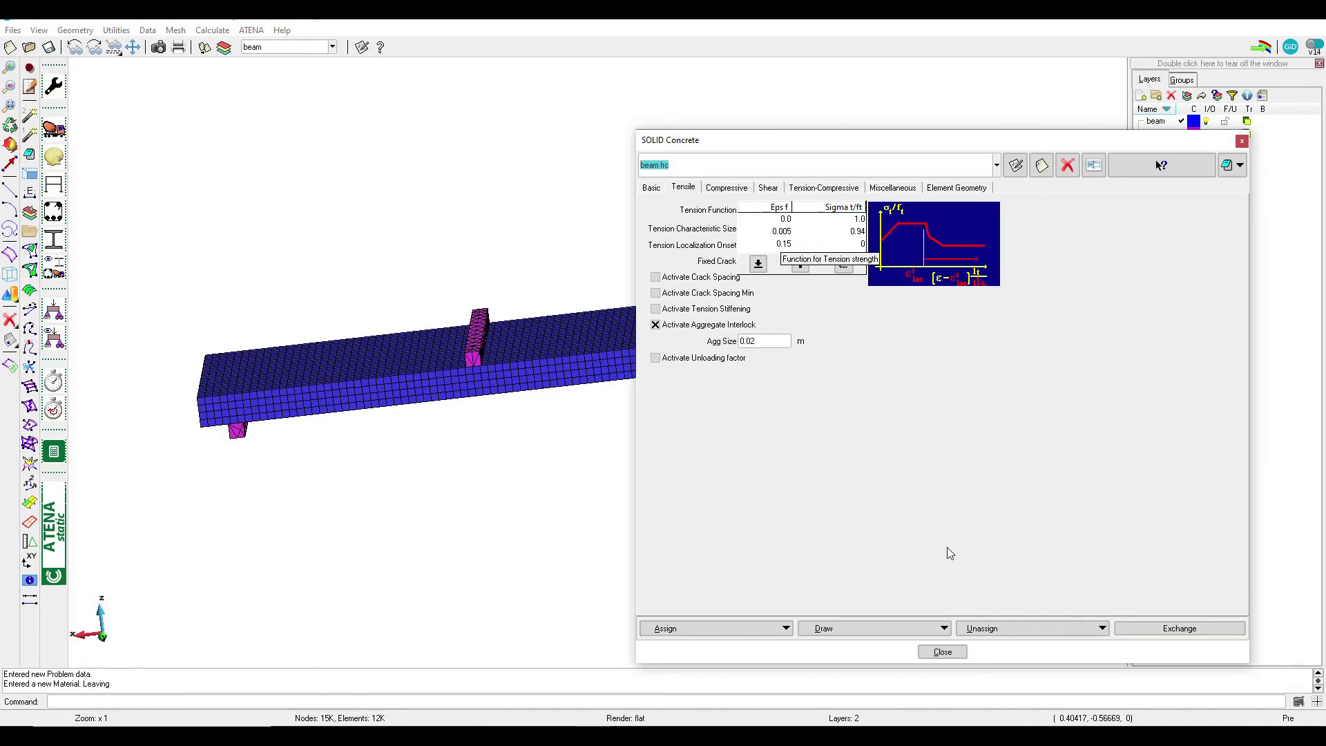
pyautogui.moveTo(853, 364)
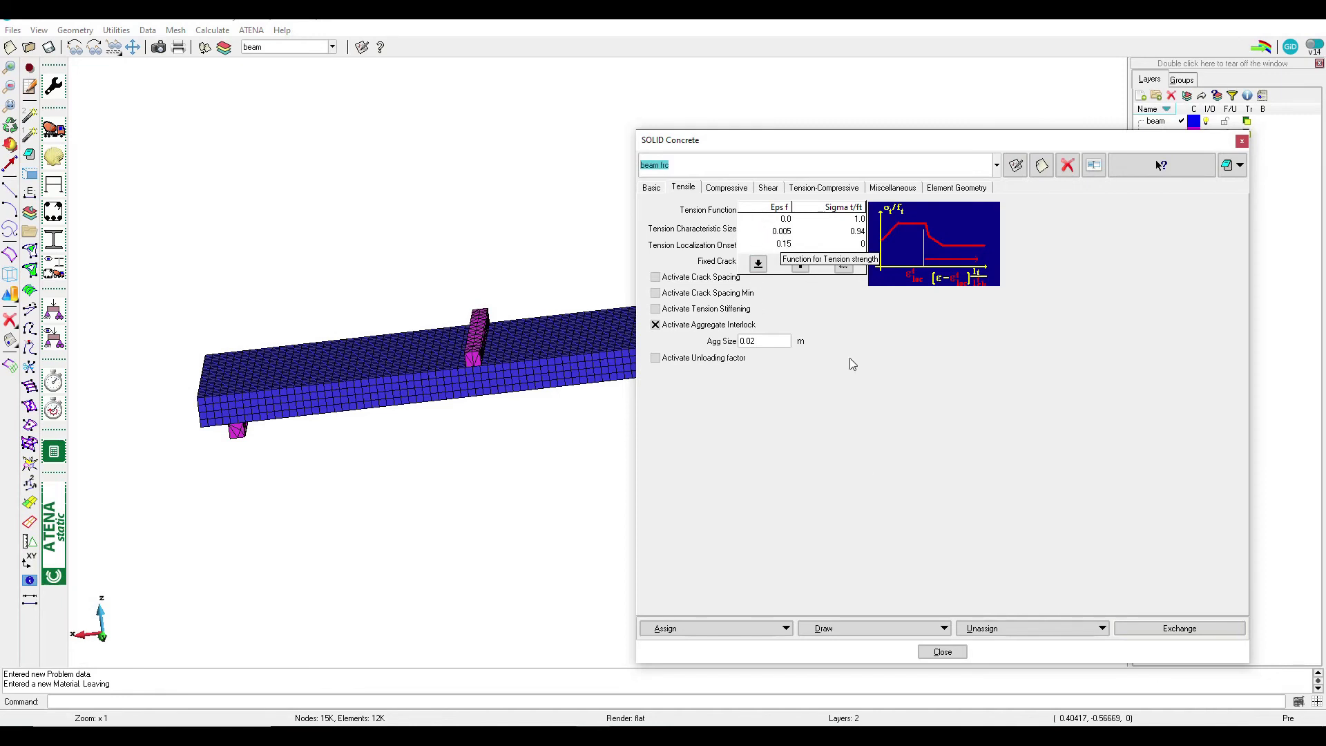
pyautogui.moveTo(942, 651)
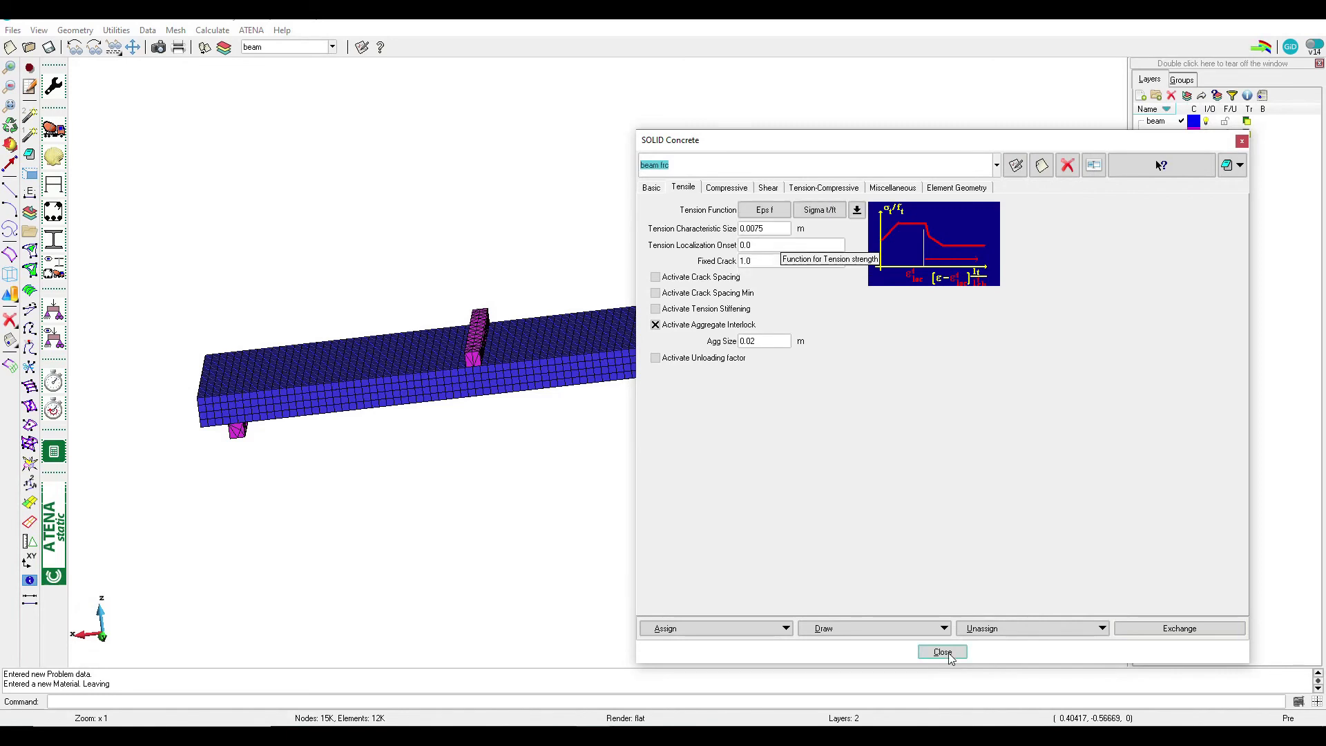
pyautogui.click(942, 651)
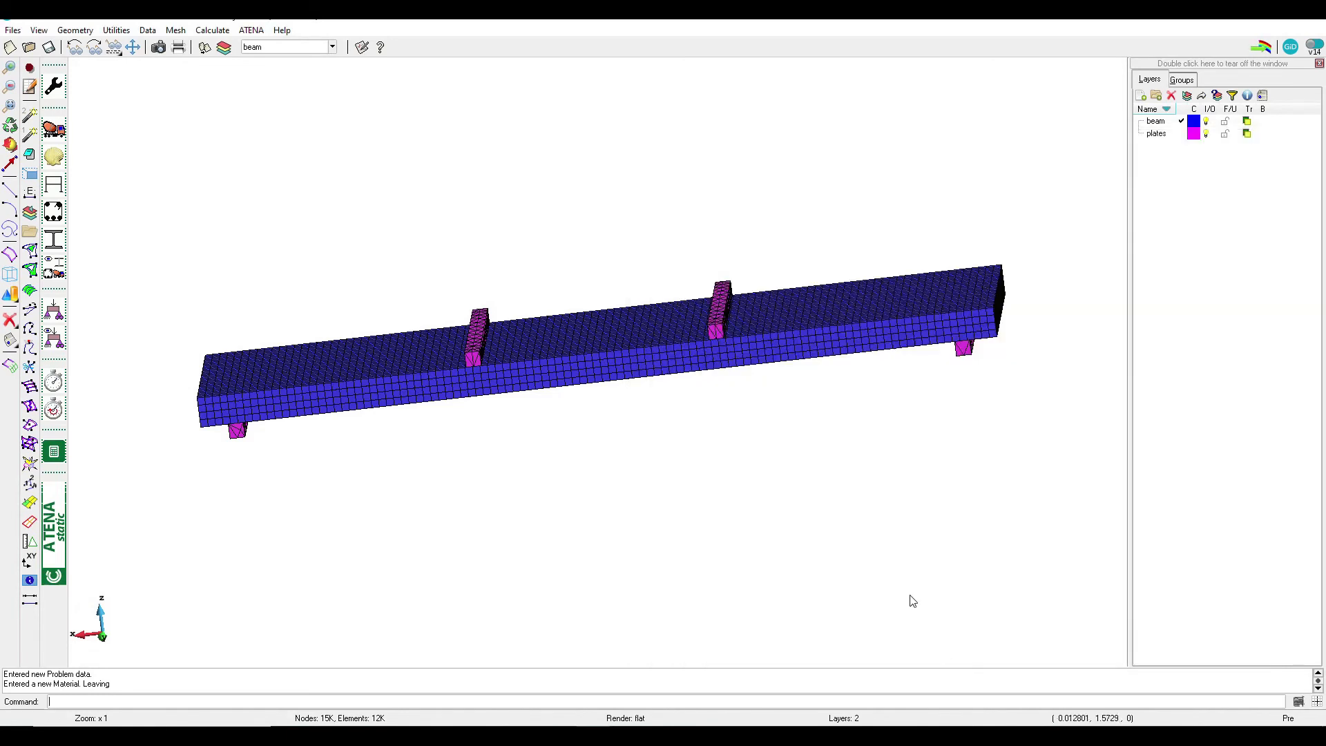
pyautogui.moveTo(871, 508)
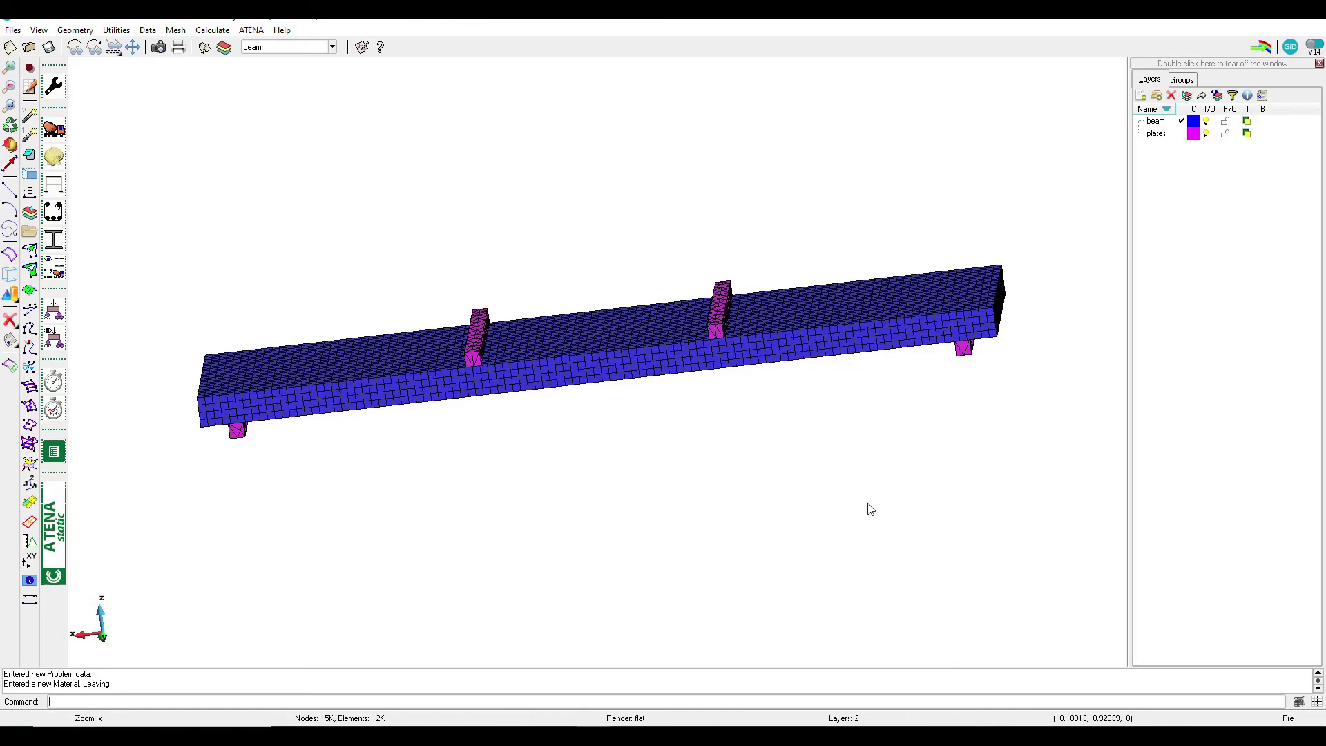